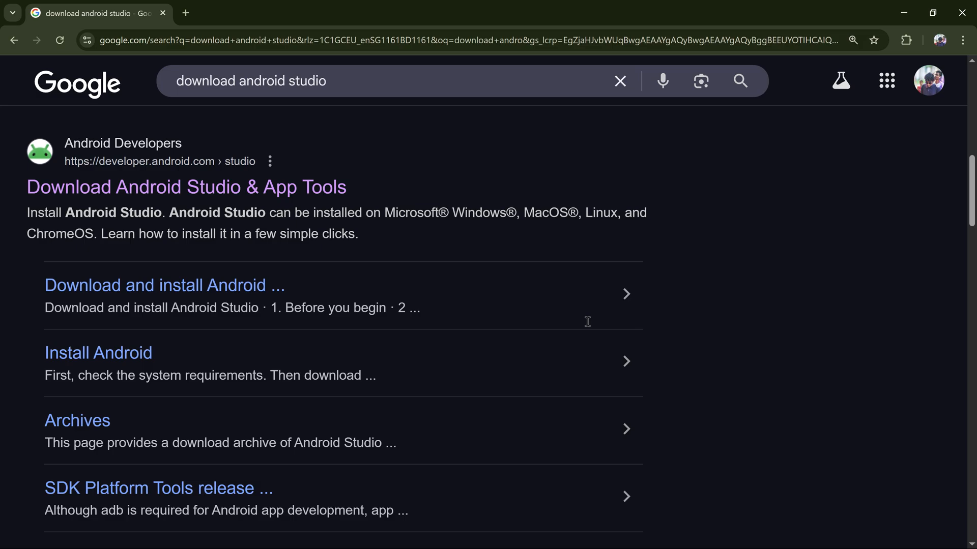
{"action": "mouse_move", "coordinate": [252, 514]}
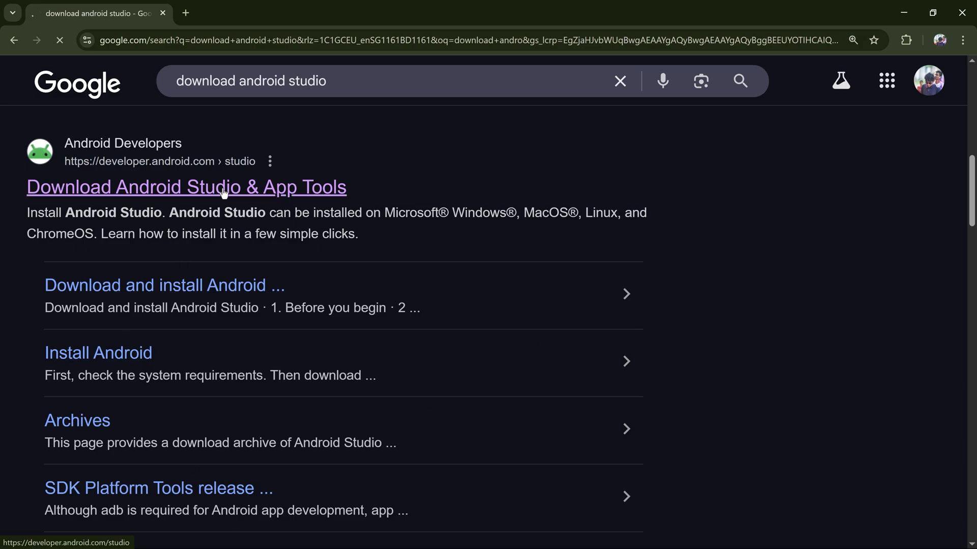
- Go to the official Android Studio download page from the Google search results
{"action": "left_click", "coordinate": [185, 187]}
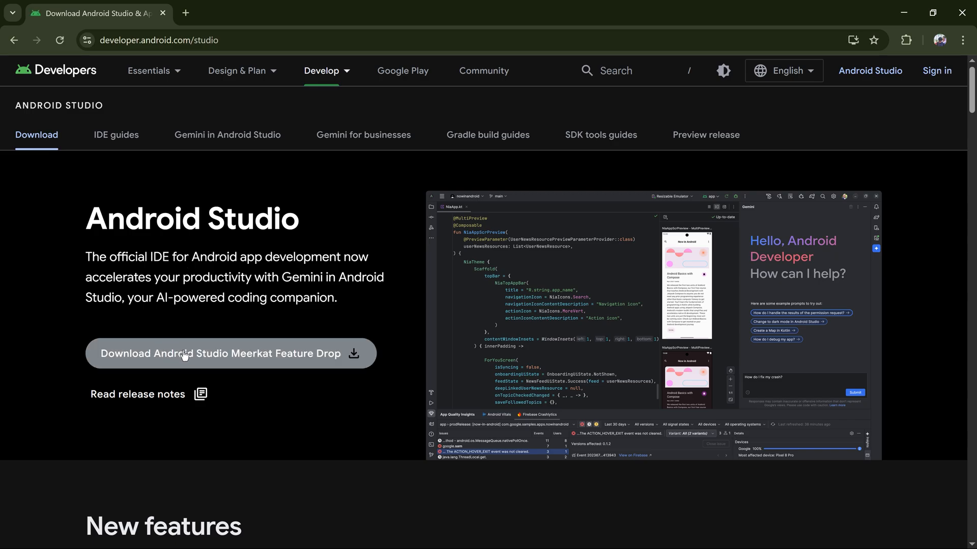
{"action": "mouse_move", "coordinate": [193, 356]}
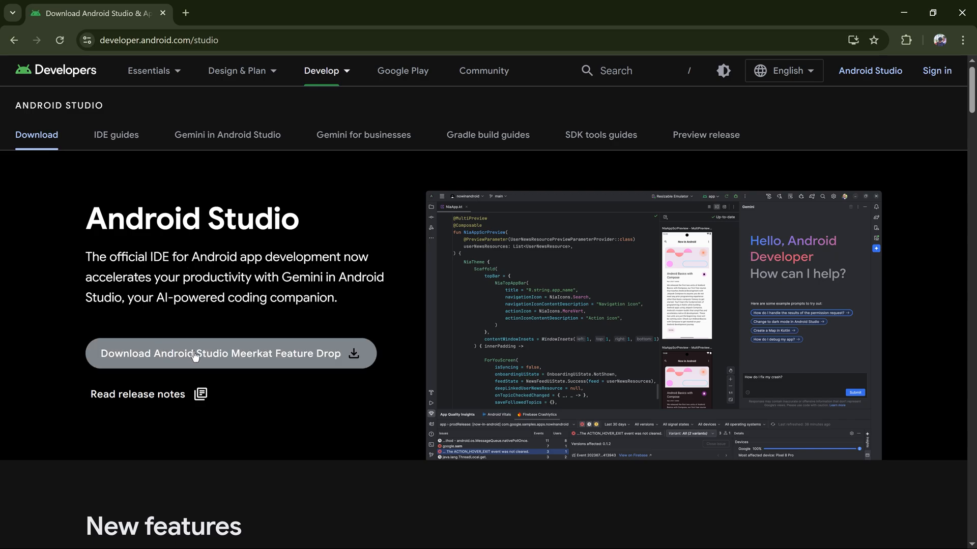
{"action": "mouse_move", "coordinate": [226, 312]}
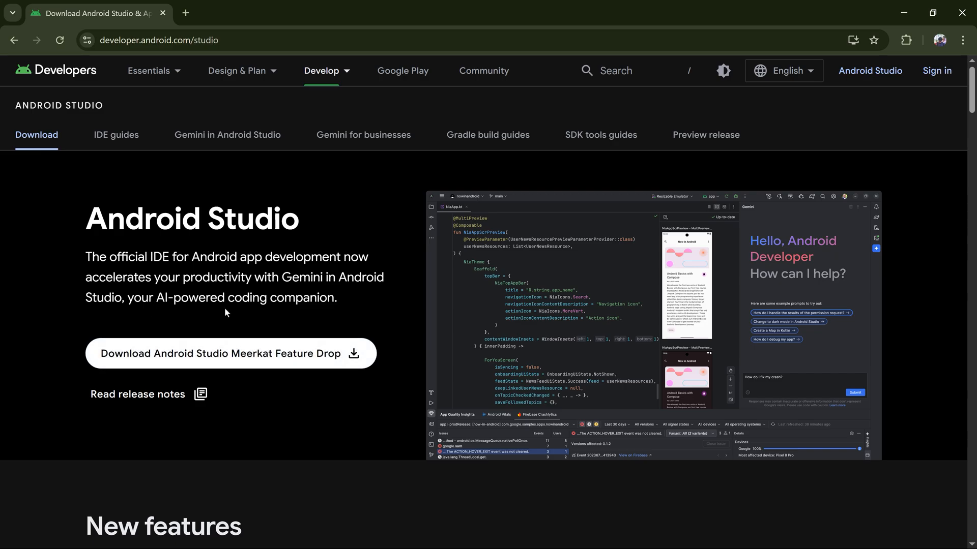
{"action": "mouse_move", "coordinate": [231, 353]}
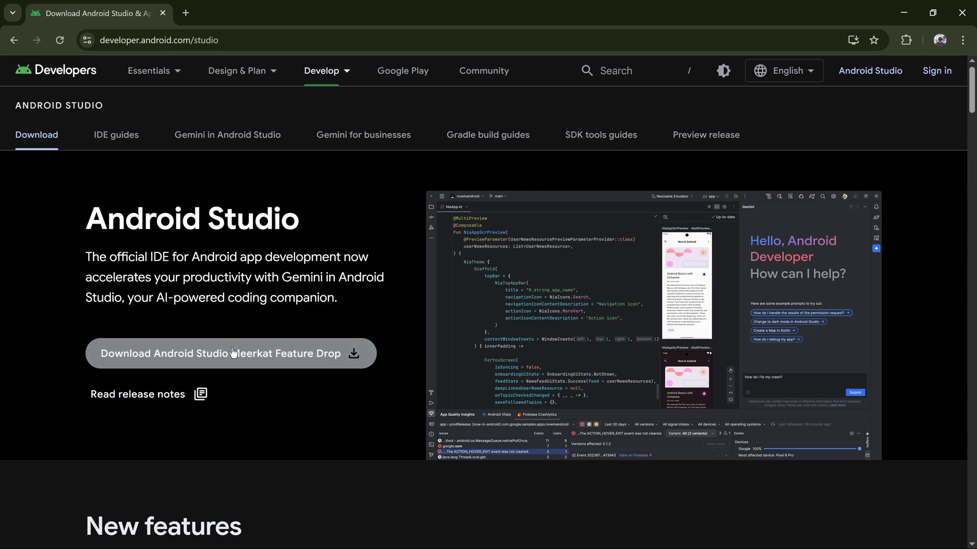
- Accept the licence terms for the Android Studio installer, then cancel saving since it is already downloaded
{"action": "left_click", "coordinate": [230, 353]}
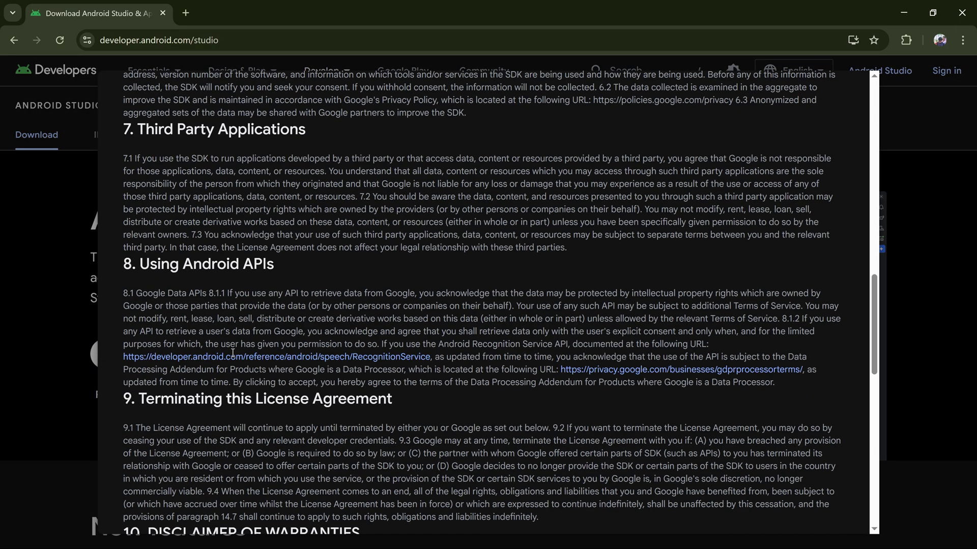
{"action": "scroll", "scroll_direction": "down", "scroll_amount": 3}
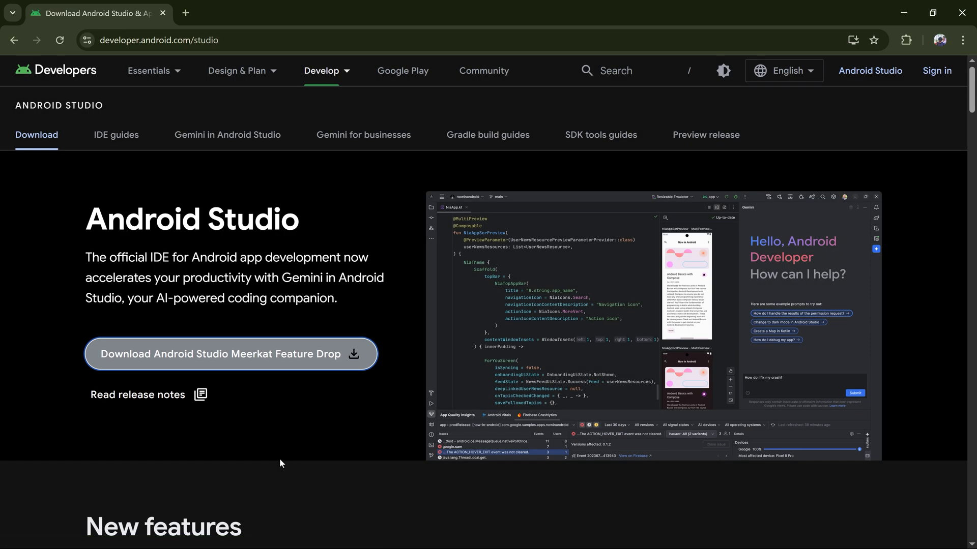
{"action": "left_click", "coordinate": [230, 354]}
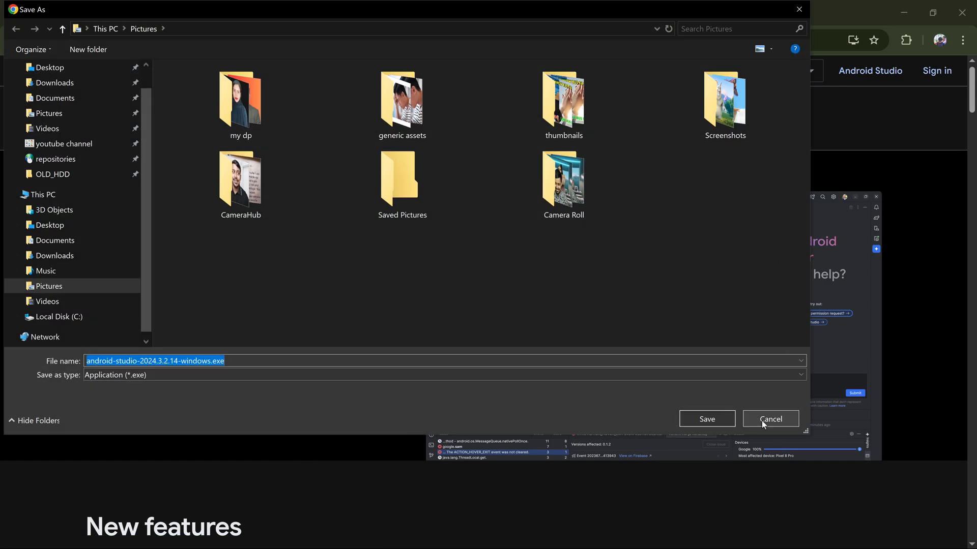
{"action": "left_click", "coordinate": [770, 419]}
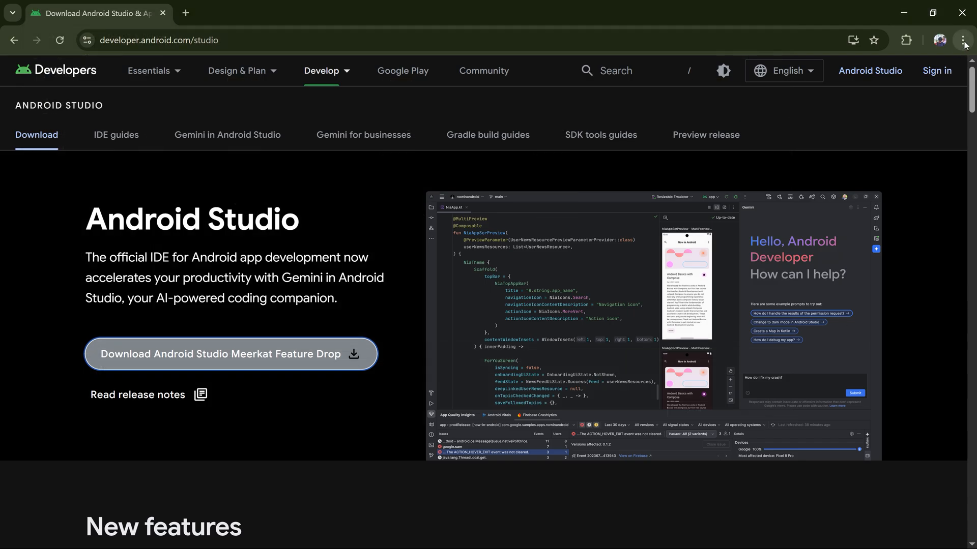
{"action": "mouse_move", "coordinate": [723, 70]}
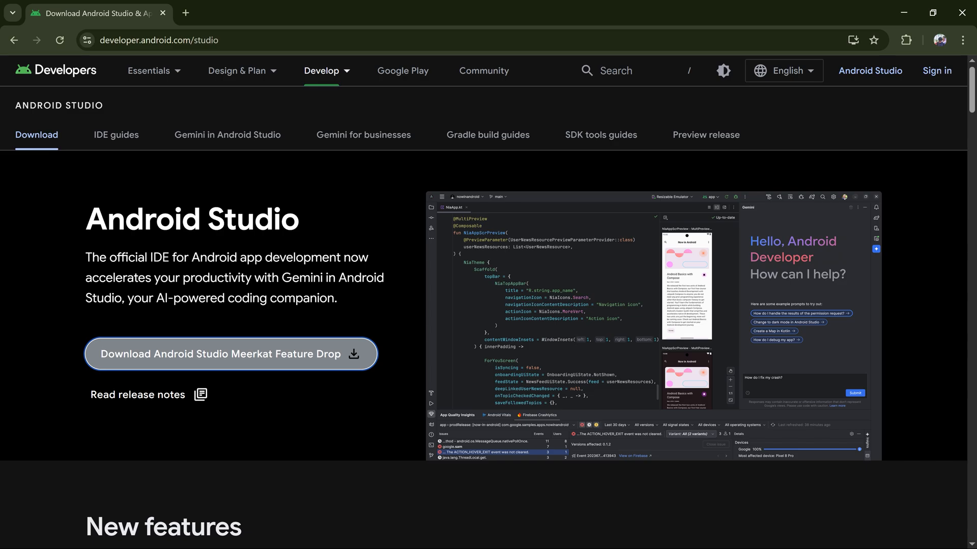
{"action": "mouse_move", "coordinate": [206, 547]}
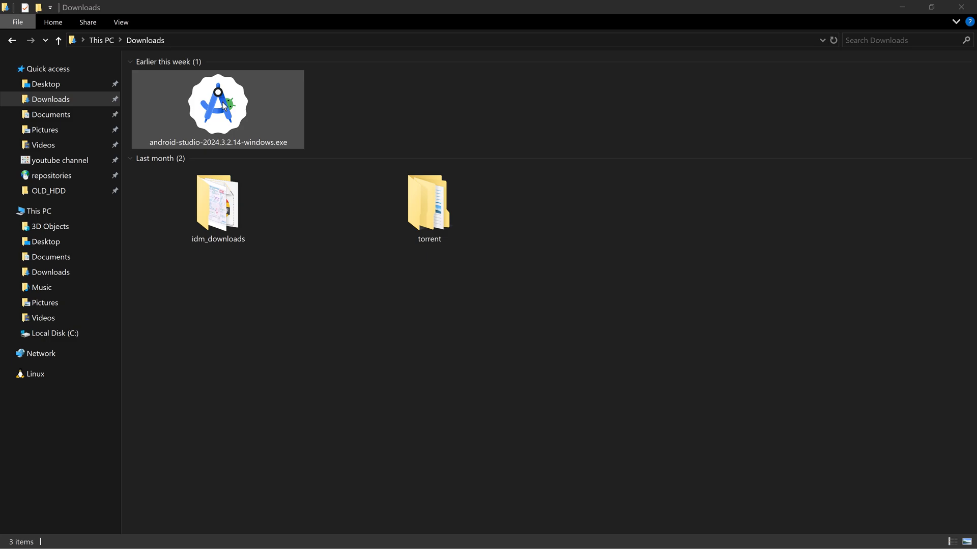
- Launch android-studio-2024.3.2.14-windows.exe and continue keeping both Android Studio and virtual device components
{"action": "double_click", "coordinate": [216, 103]}
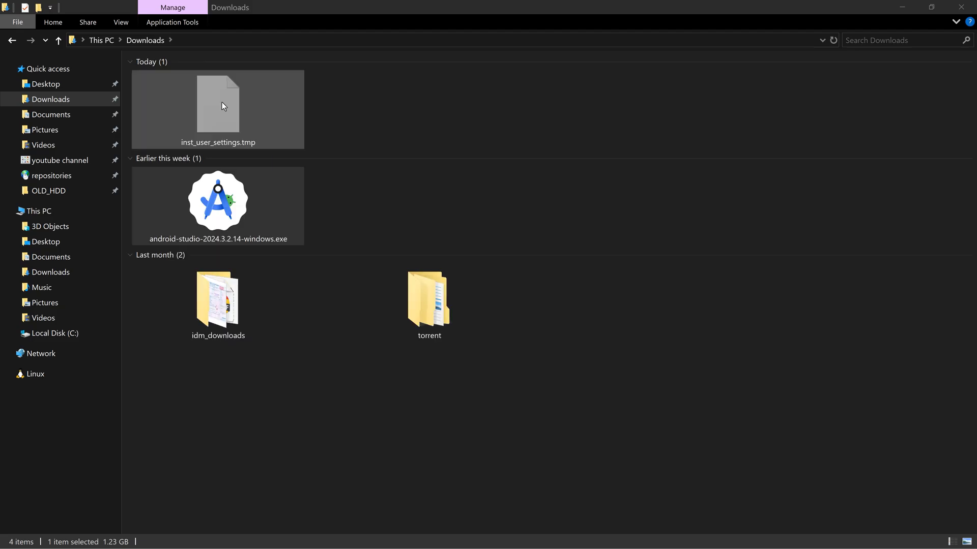
{"action": "double_click", "coordinate": [218, 199]}
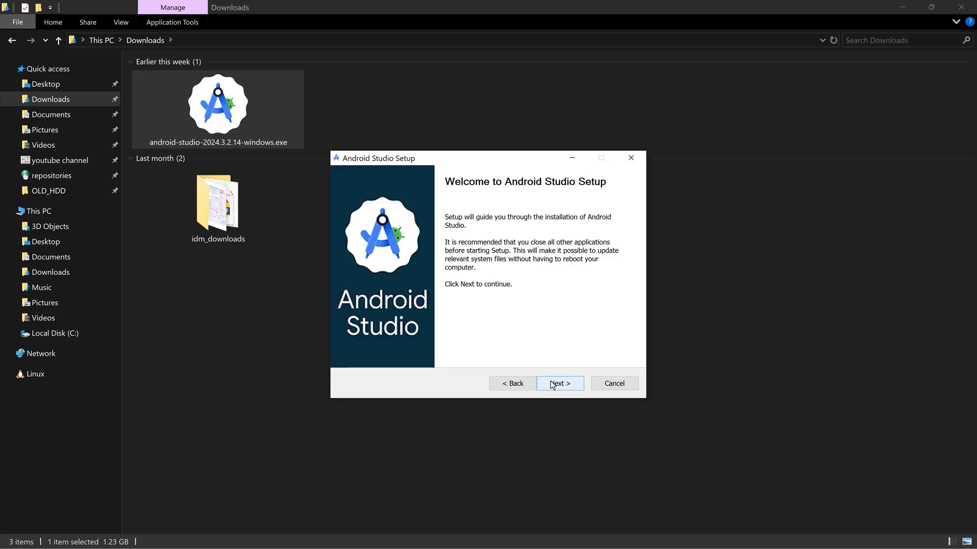
{"action": "left_click", "coordinate": [558, 384]}
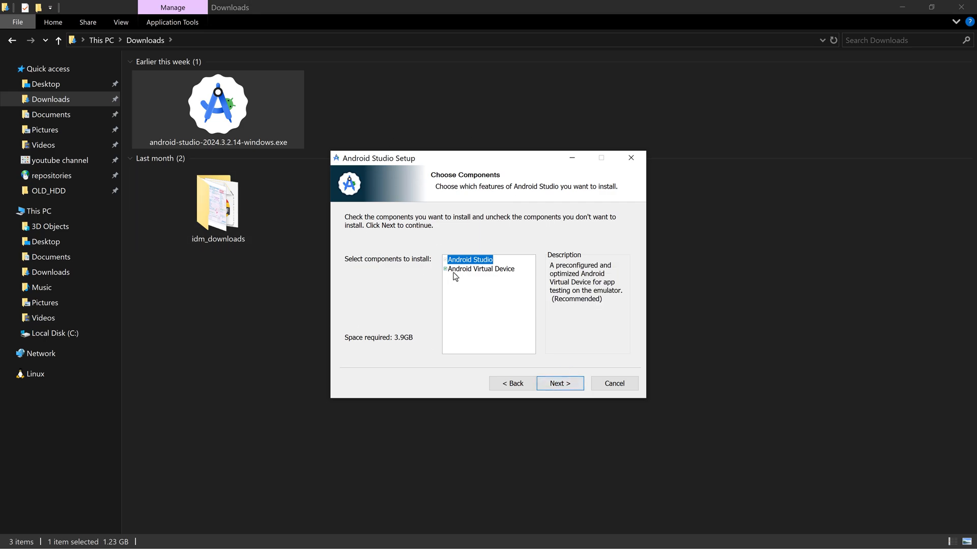
{"action": "mouse_move", "coordinate": [470, 274]}
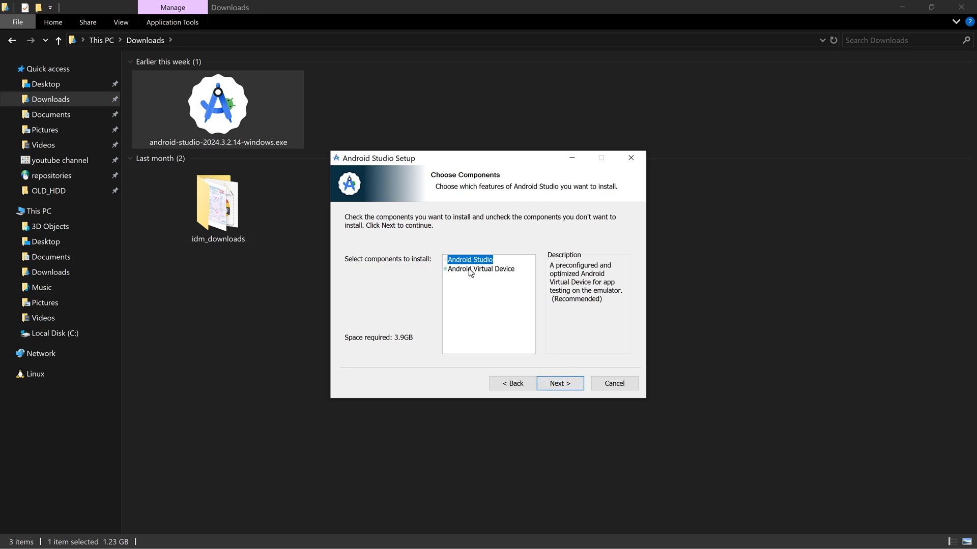
{"action": "mouse_move", "coordinate": [542, 361]}
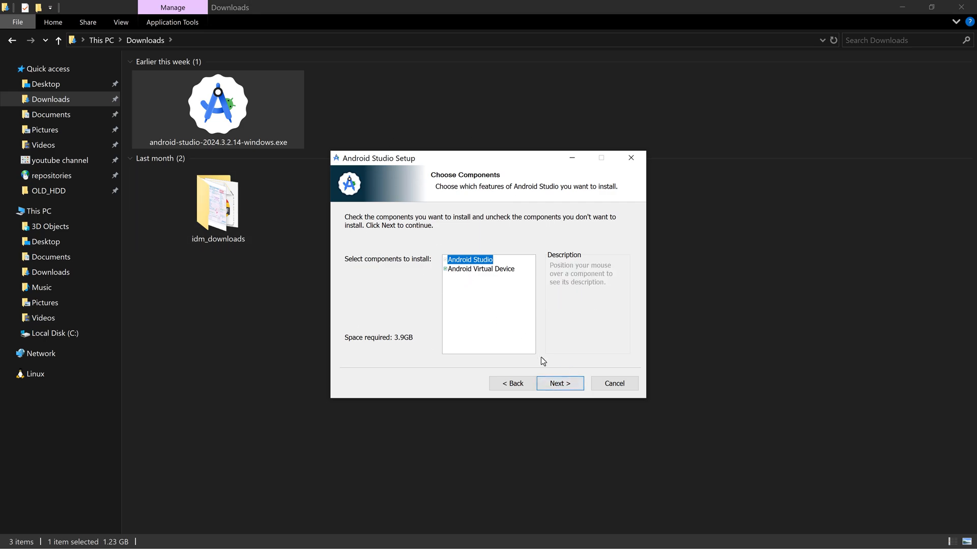
{"action": "left_click", "coordinate": [559, 383]}
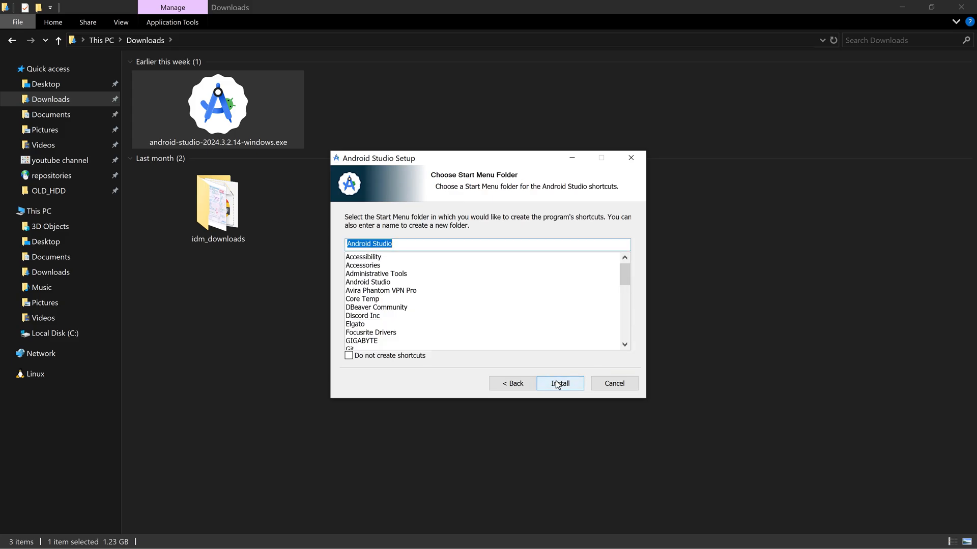
- Install Android Studio and finish setup with Start Android Studio kept checked
{"action": "left_click", "coordinate": [558, 383]}
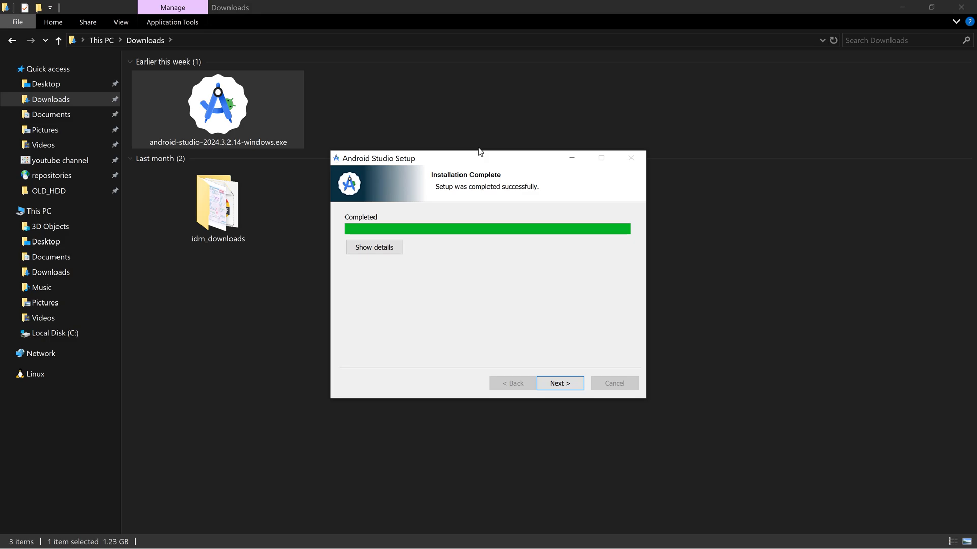
{"action": "mouse_move", "coordinate": [453, 201]}
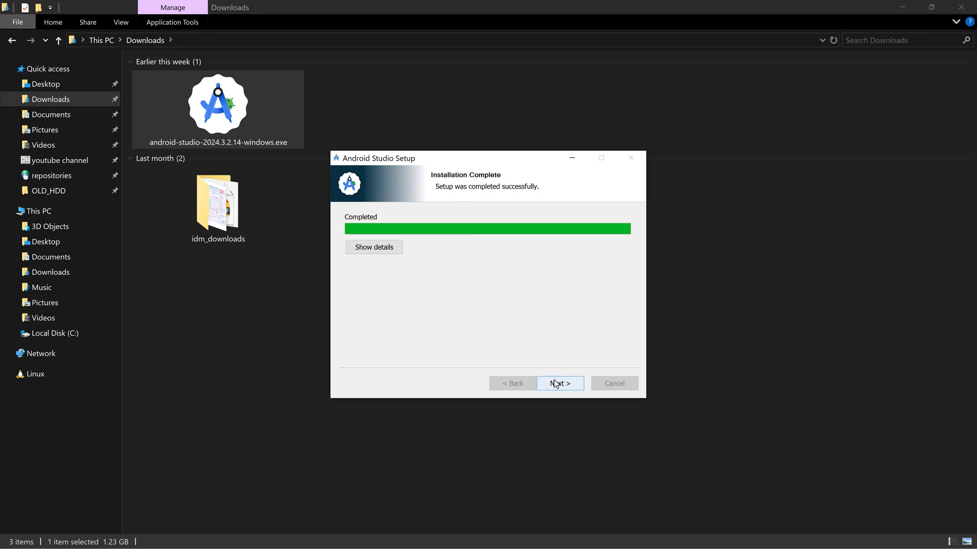
{"action": "left_click", "coordinate": [559, 384]}
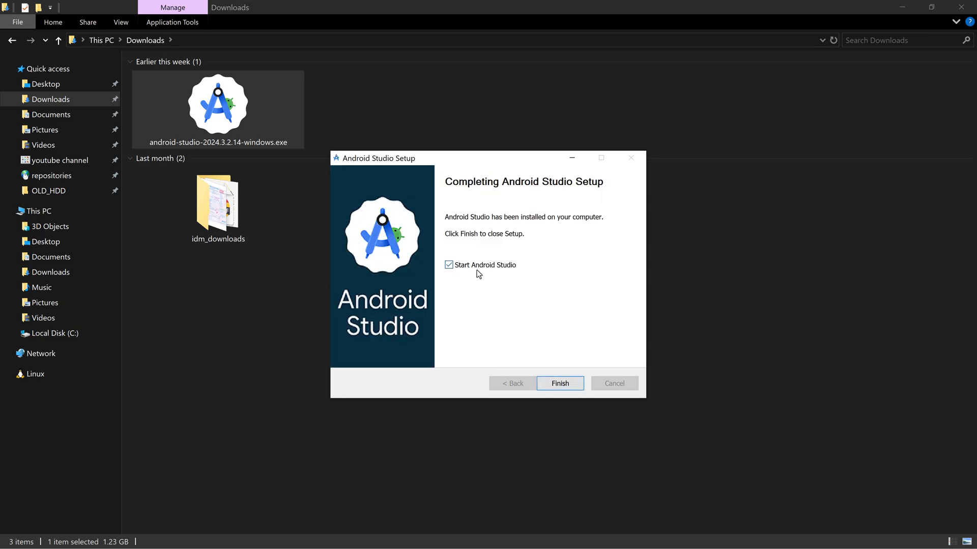
{"action": "mouse_move", "coordinate": [558, 384]}
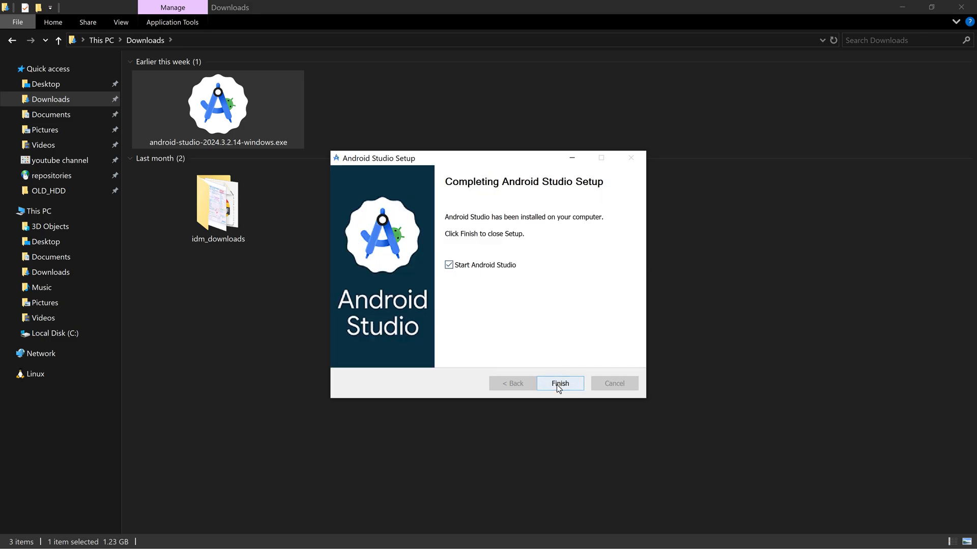
{"action": "left_click", "coordinate": [559, 384]}
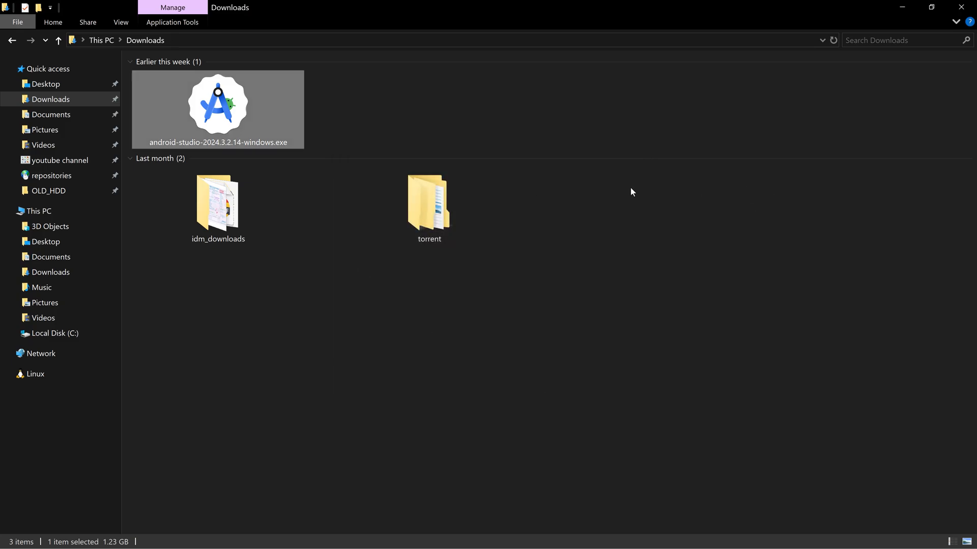
- Decline sending usage statistics and continue the setup wizard with the Standard install type
{"action": "left_click", "coordinate": [10, 540]}
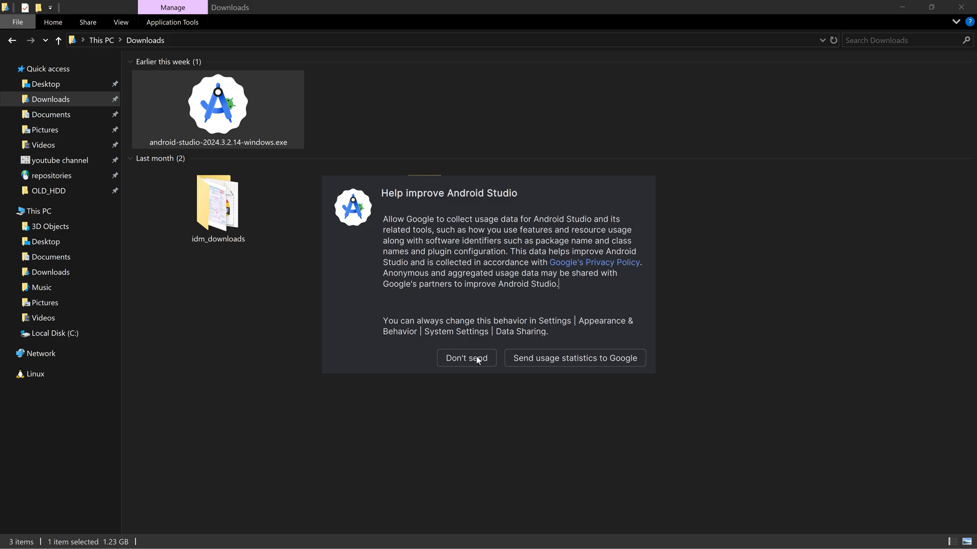
{"action": "left_click", "coordinate": [466, 358]}
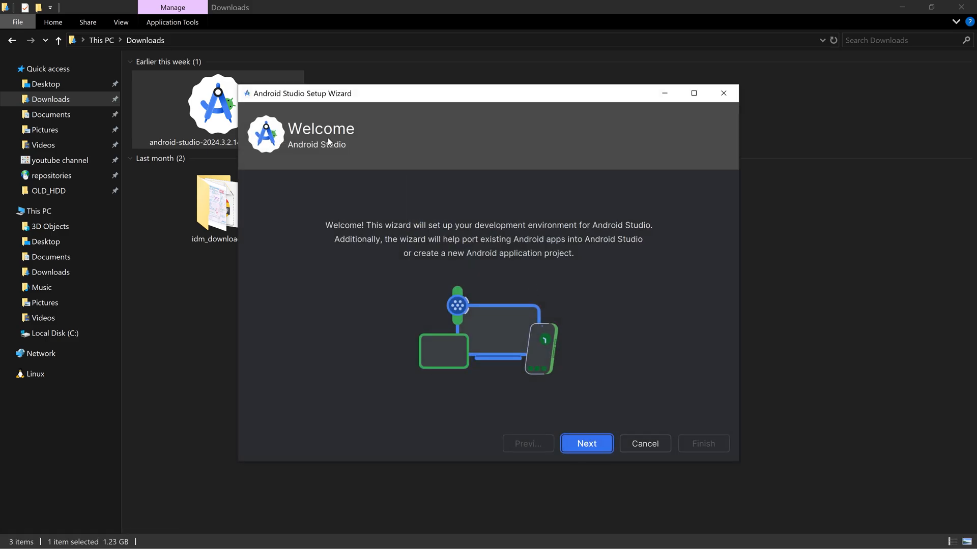
{"action": "mouse_move", "coordinate": [638, 478]}
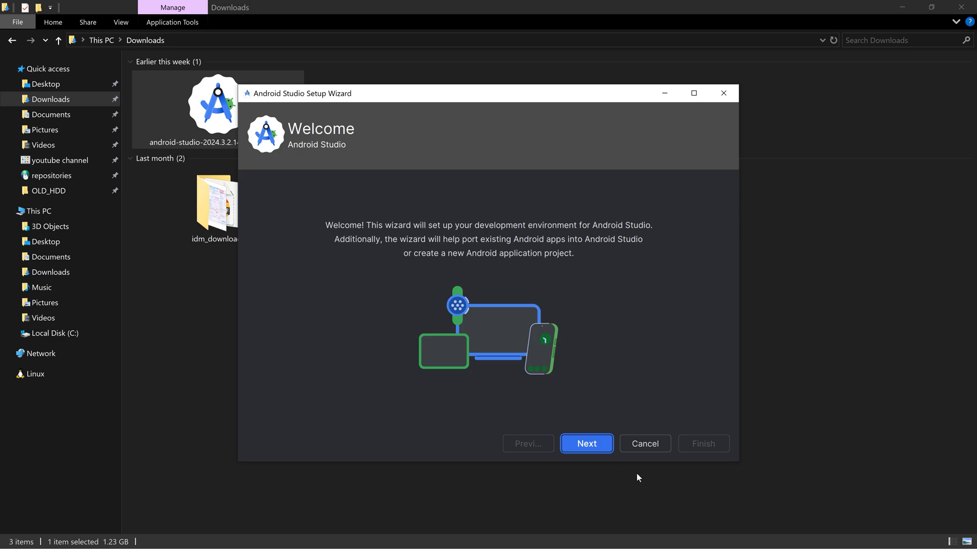
{"action": "mouse_move", "coordinate": [586, 443]}
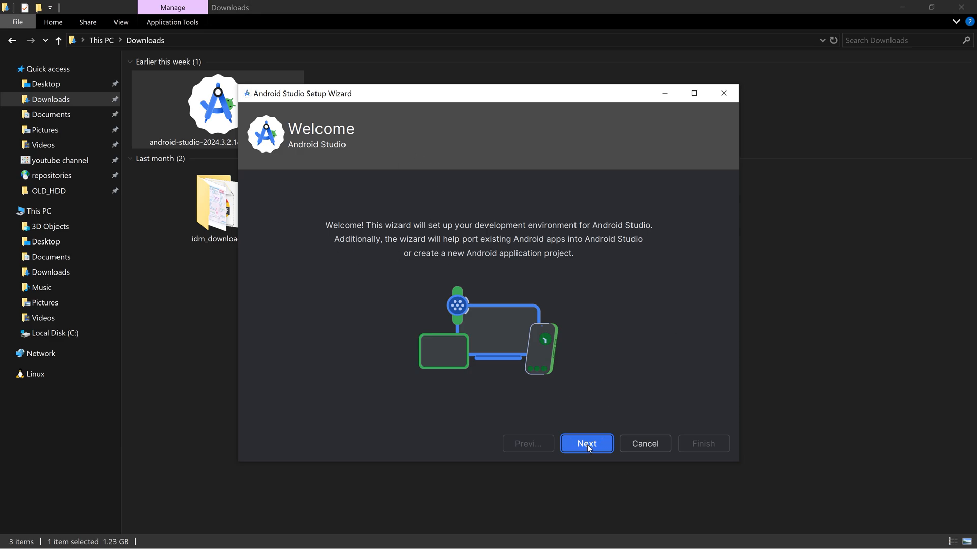
{"action": "left_click", "coordinate": [585, 444]}
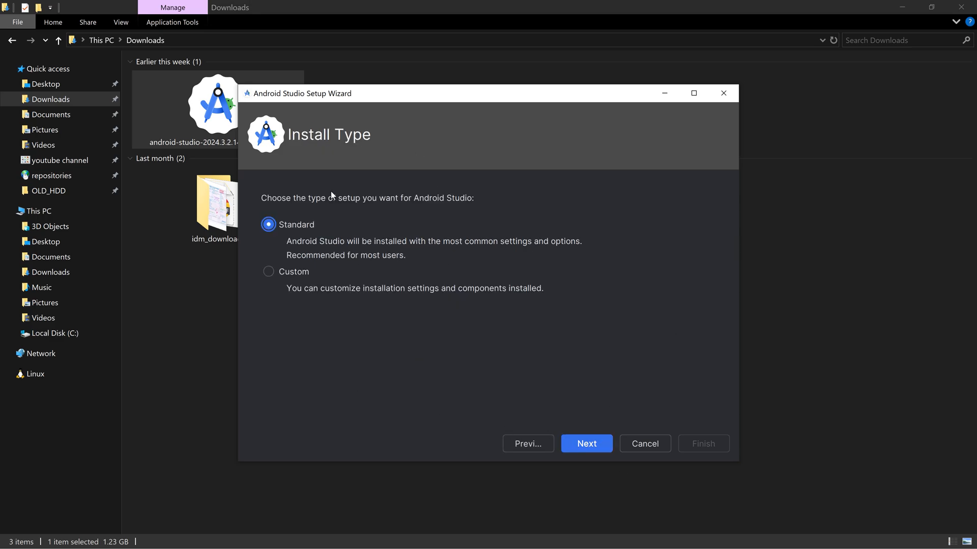
{"action": "mouse_move", "coordinate": [586, 444]}
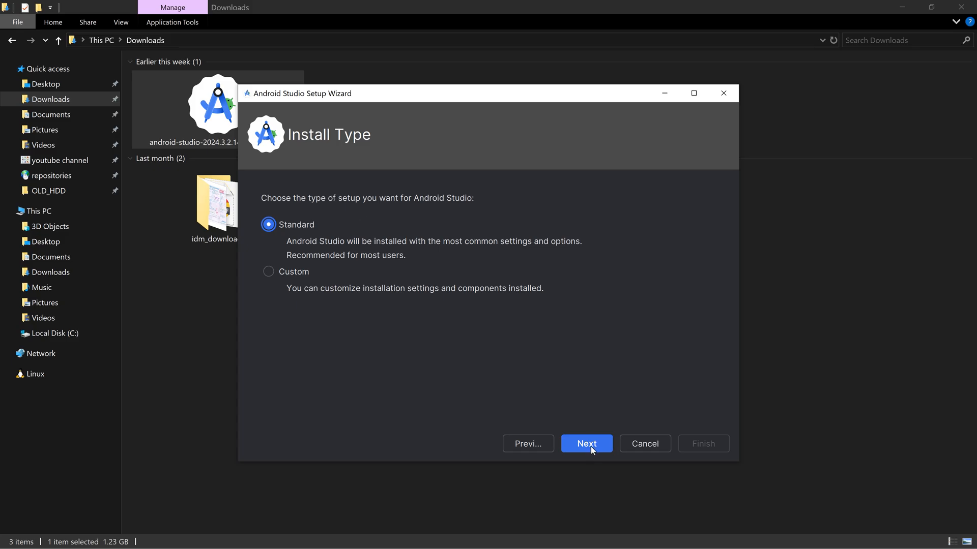
{"action": "left_click", "coordinate": [585, 443]}
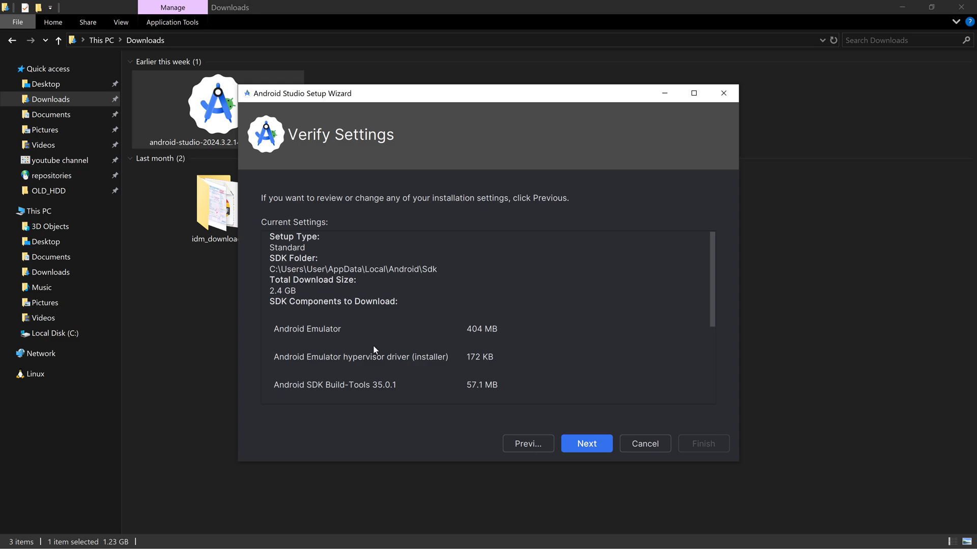
{"action": "mouse_move", "coordinate": [333, 365]}
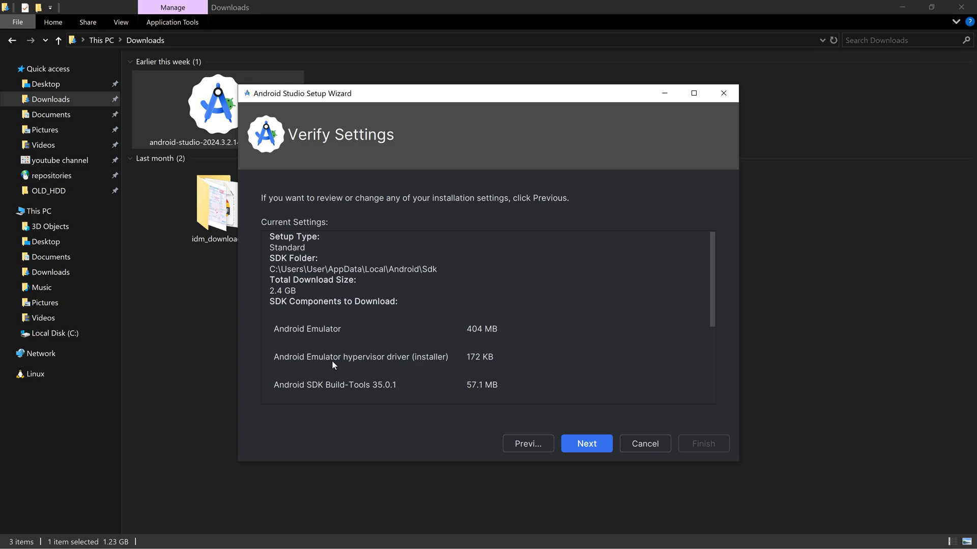
{"action": "mouse_move", "coordinate": [411, 362]}
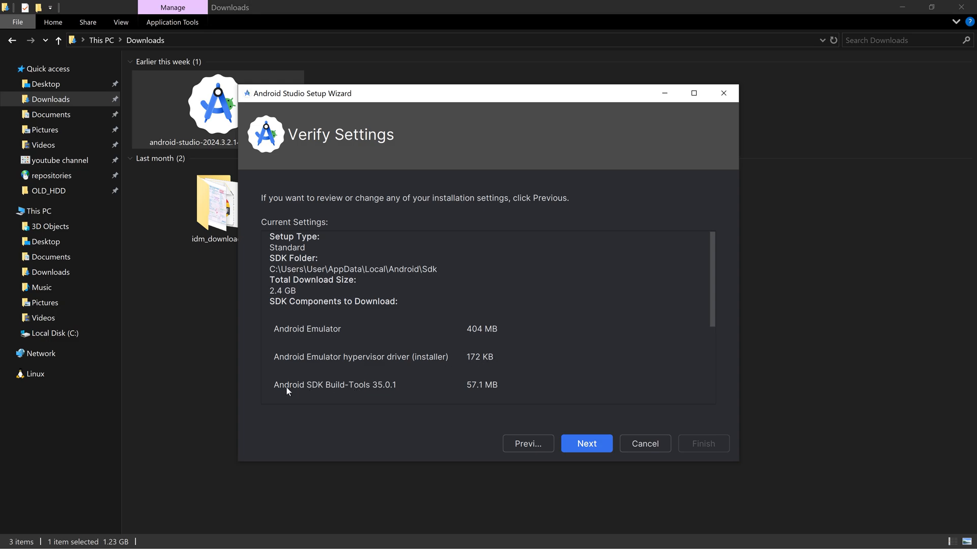
{"action": "mouse_move", "coordinate": [440, 386]}
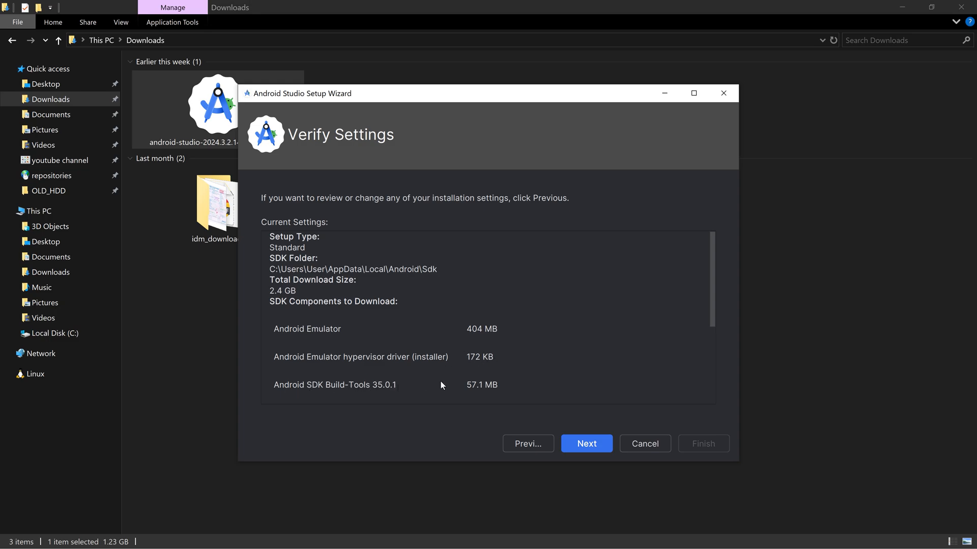
- Review the 2.4 GB SDK download settings and accept the android-sdk-license terms
{"action": "scroll", "scroll_direction": "down", "scroll_amount": 3}
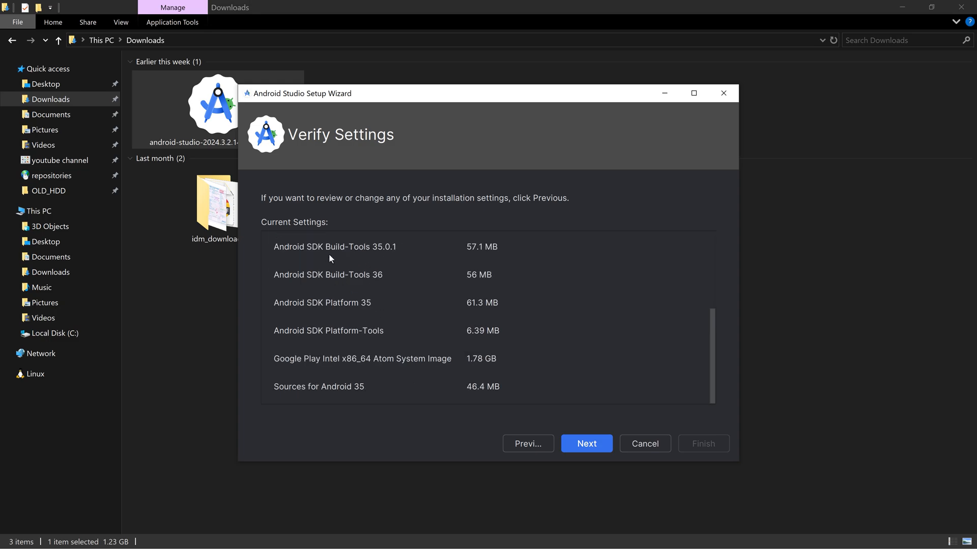
{"action": "mouse_move", "coordinate": [374, 355]}
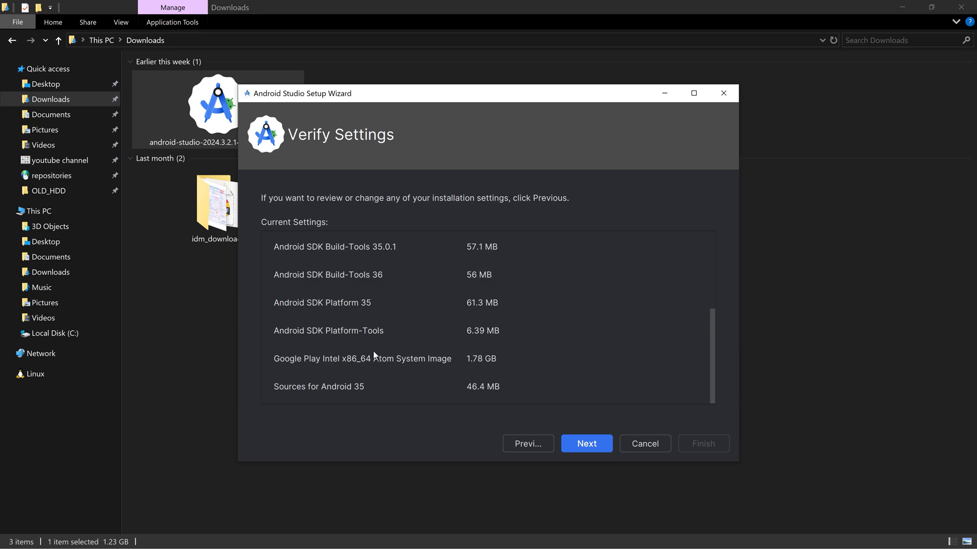
{"action": "scroll", "scroll_direction": "up", "scroll_amount": 3}
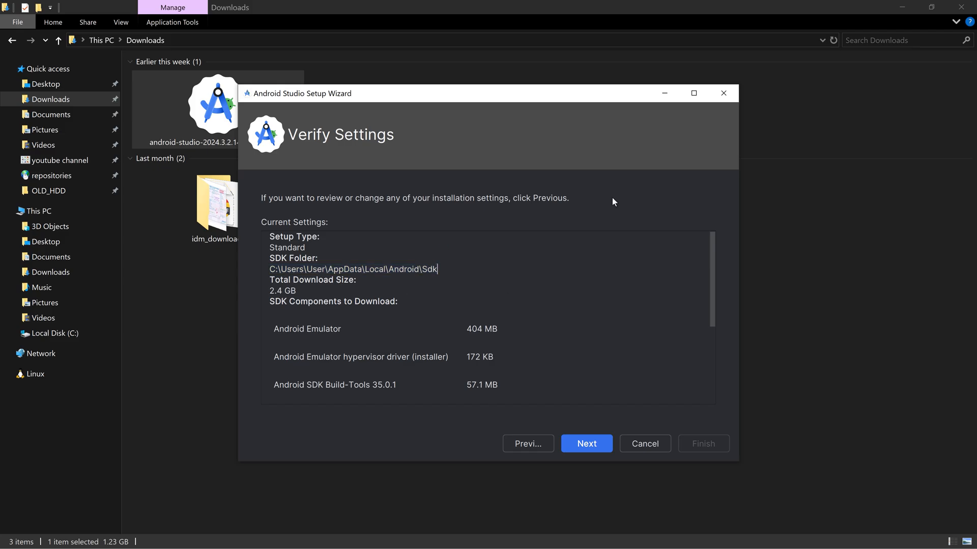
{"action": "left_click", "coordinate": [585, 443]}
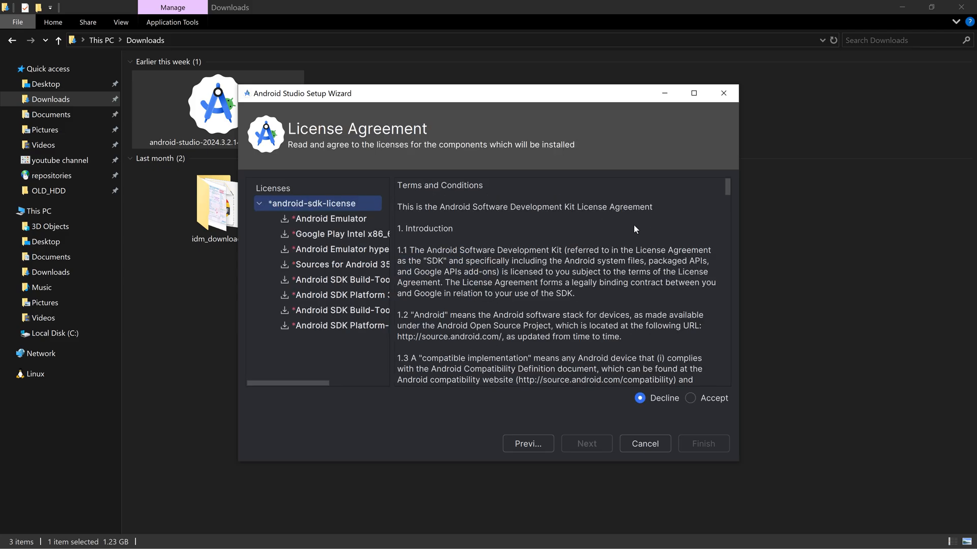
{"action": "left_click", "coordinate": [690, 397]}
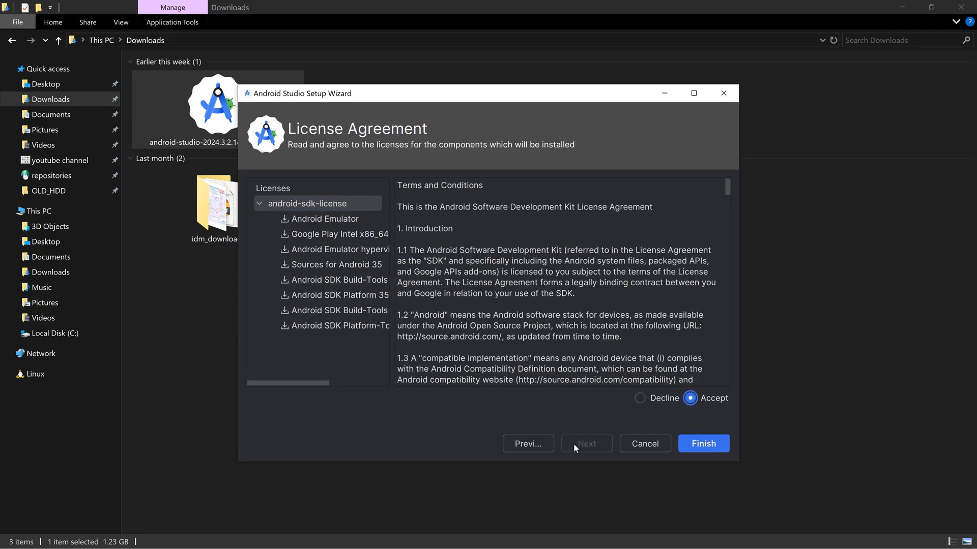
- Start the SDK component download and show the detailed log until Medium_Phone_API_36.0 is created
{"action": "left_click", "coordinate": [703, 443]}
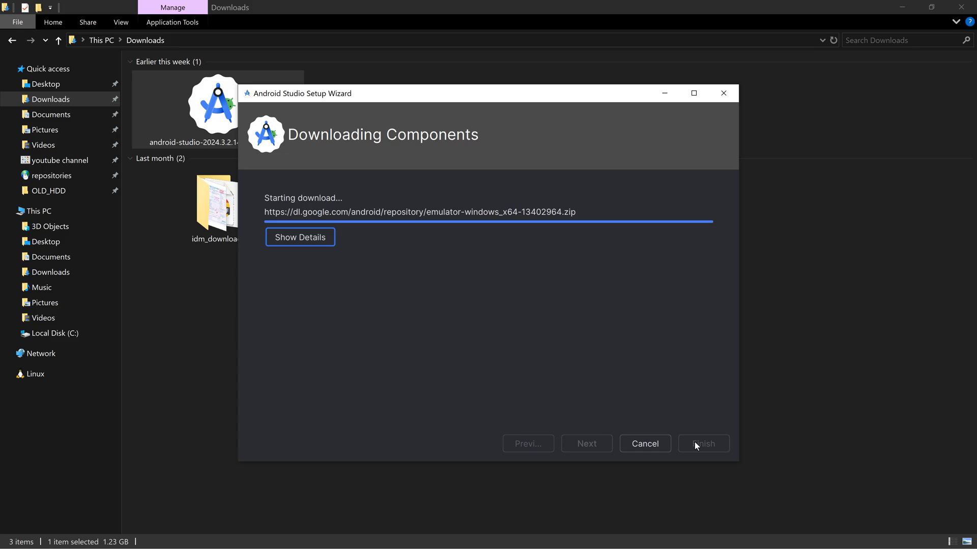
{"action": "left_click", "coordinate": [299, 237]}
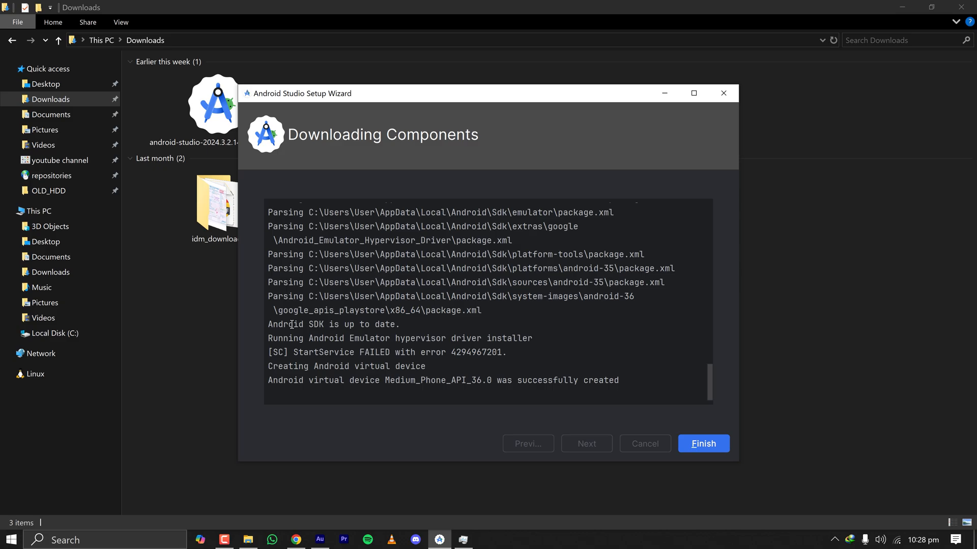
{"action": "mouse_move", "coordinate": [551, 368]}
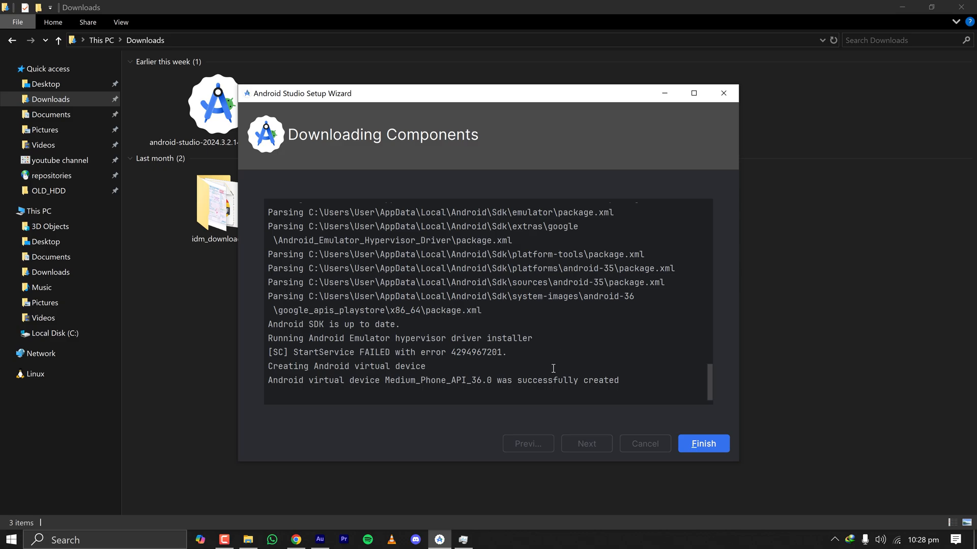
{"action": "mouse_move", "coordinate": [419, 360]}
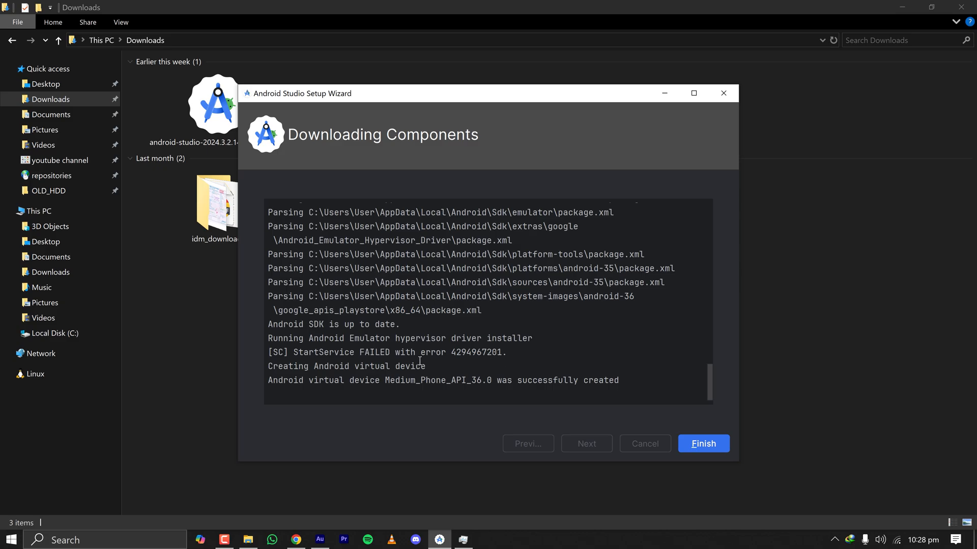
- Finish the wizard to reach the Welcome to Android Studio screen
{"action": "left_click", "coordinate": [703, 444]}
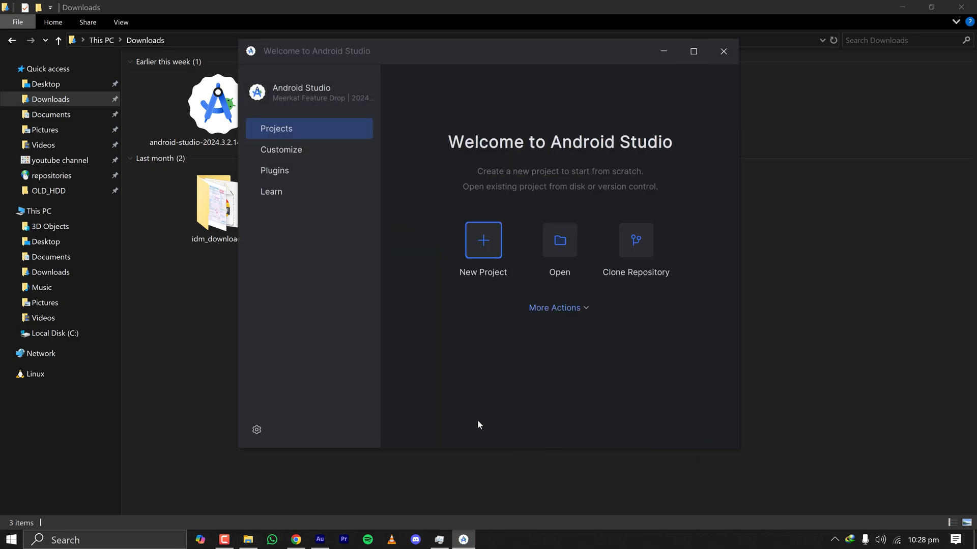
{"action": "mouse_move", "coordinate": [555, 322]}
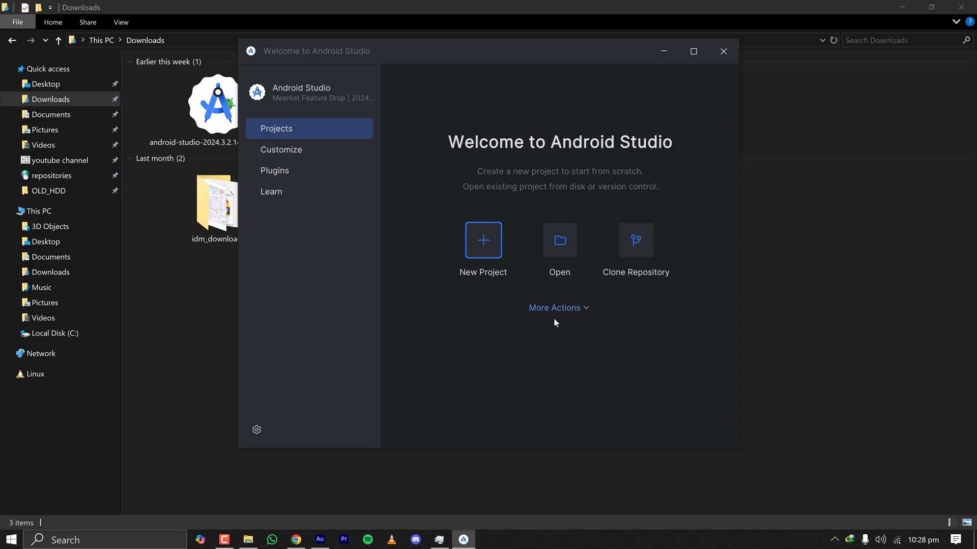
{"action": "mouse_move", "coordinate": [464, 56]}
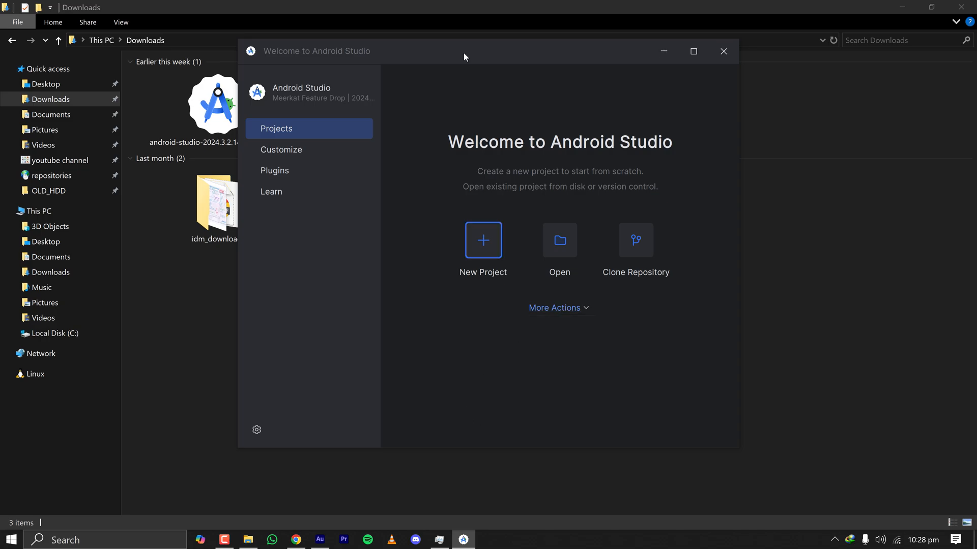
{"action": "mouse_move", "coordinate": [464, 73]}
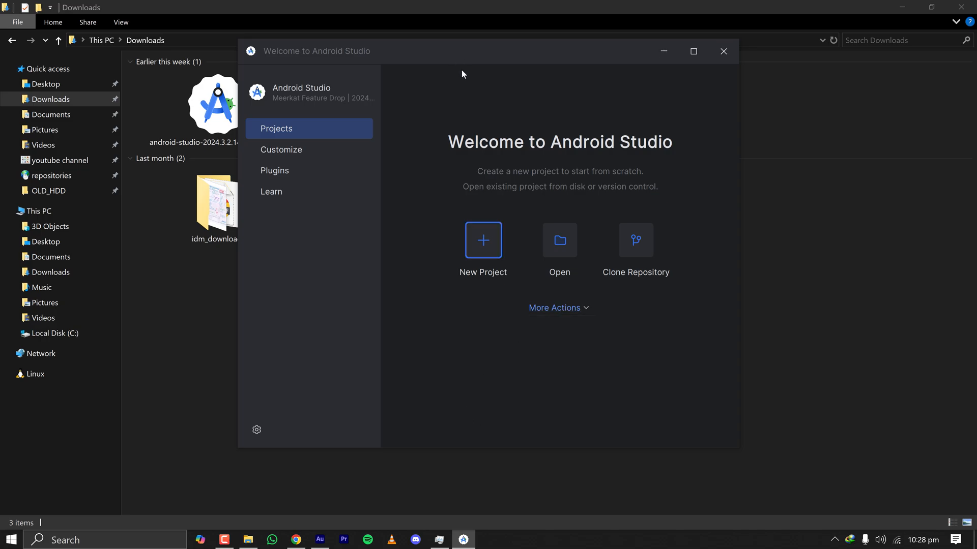
{"action": "mouse_move", "coordinate": [631, 241]}
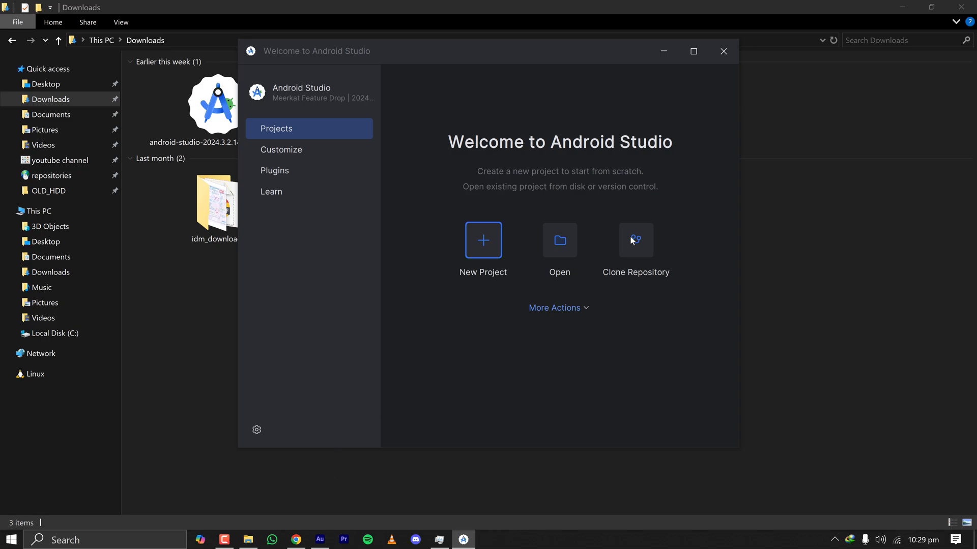
- Copy the HTTPS clone URL of the Etar-Calendar repository from its GitHub page
{"action": "left_click", "coordinate": [295, 539]}
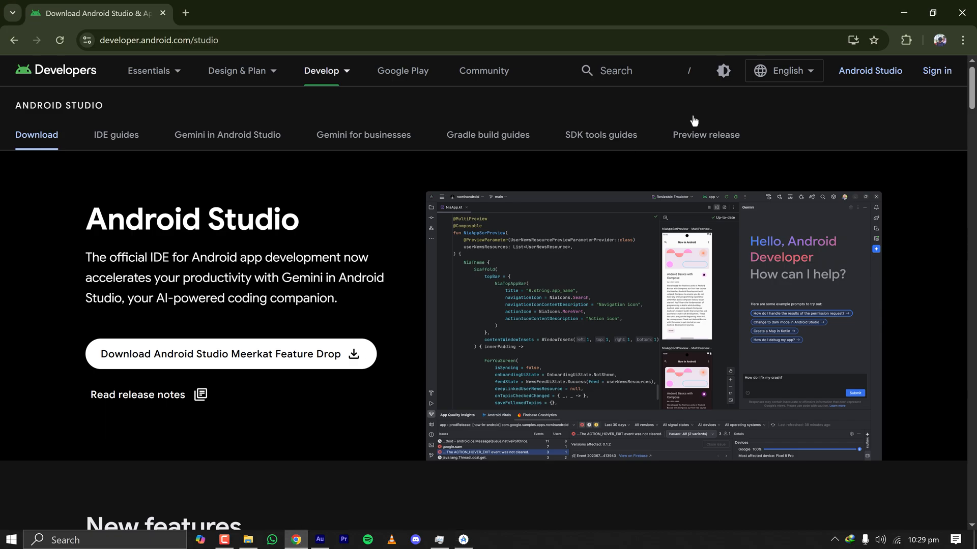
{"action": "left_click", "coordinate": [249, 13]}
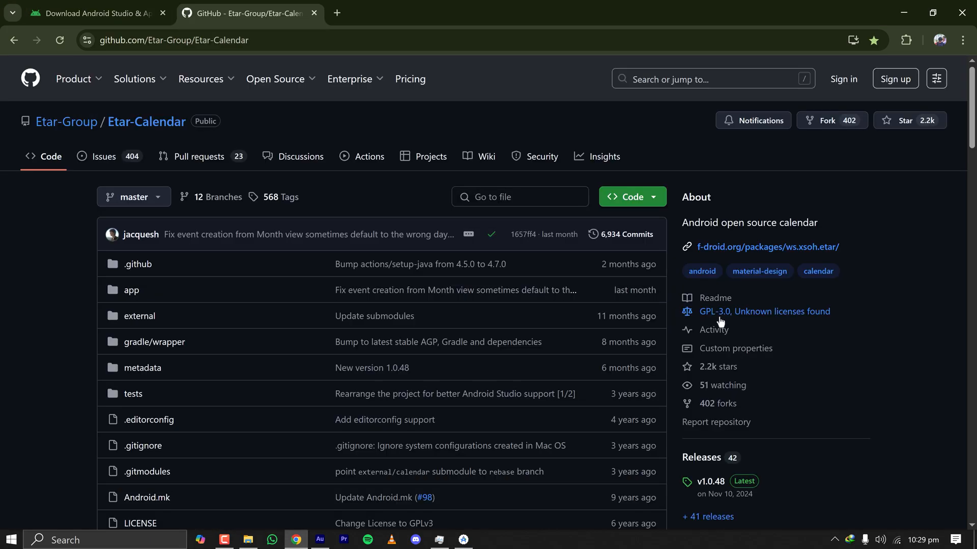
{"action": "mouse_move", "coordinate": [733, 201]}
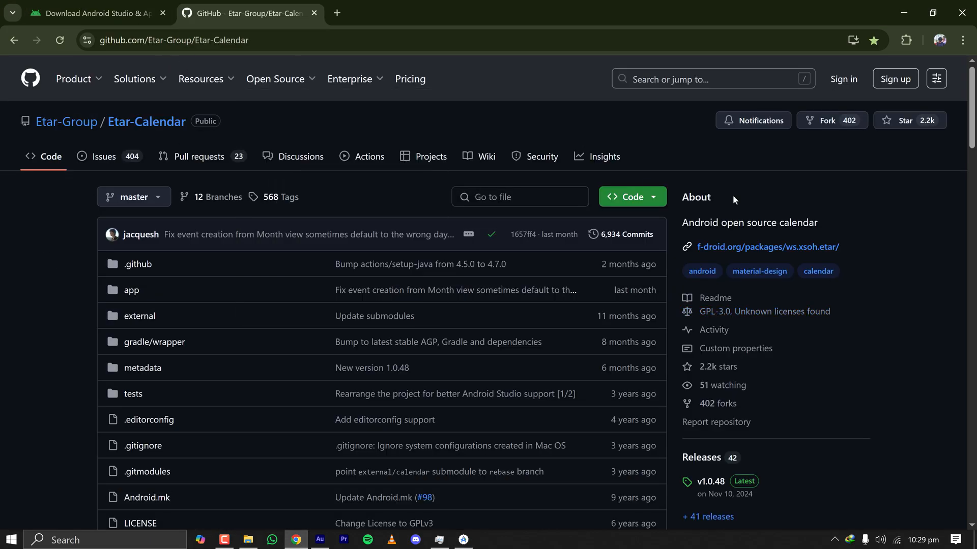
{"action": "left_click", "coordinate": [628, 196]}
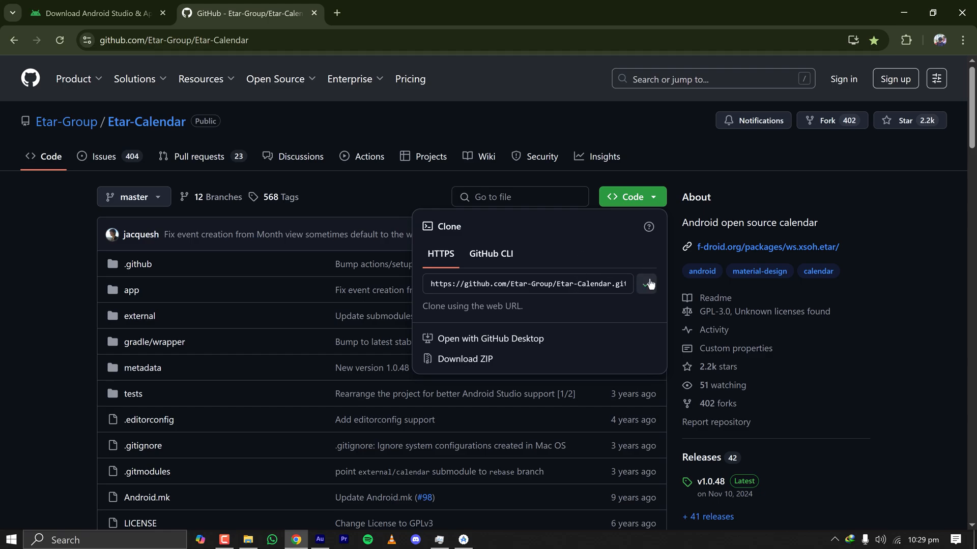
{"action": "left_click", "coordinate": [462, 540]}
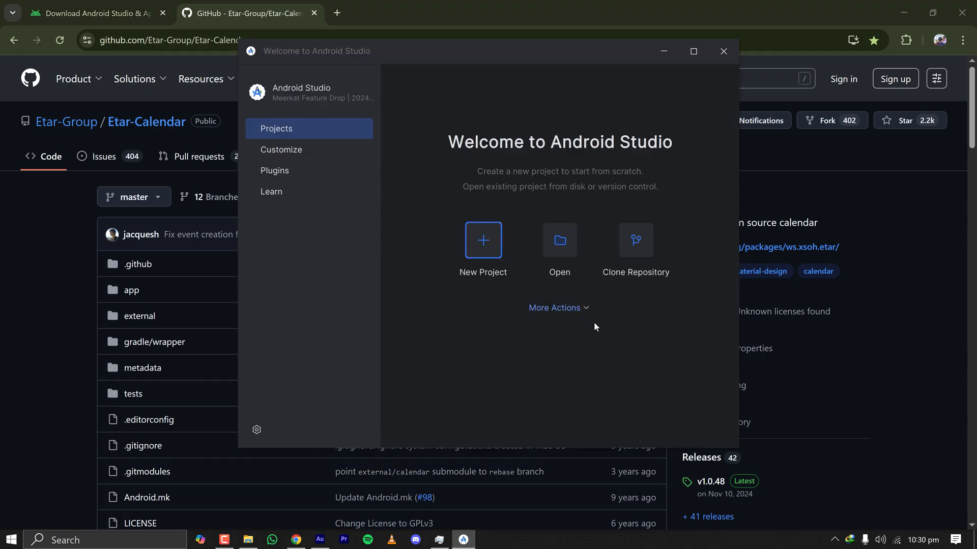
{"action": "left_click", "coordinate": [635, 241]}
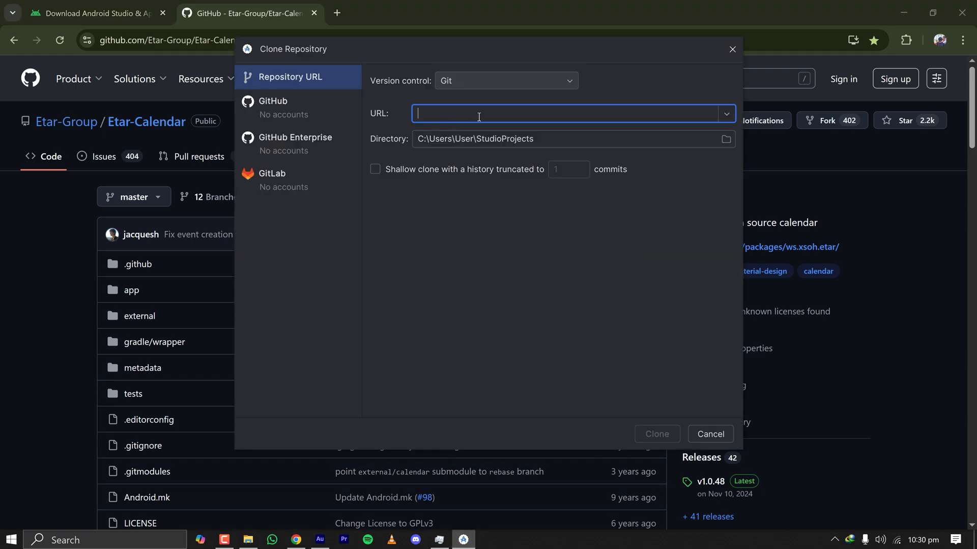
{"action": "type", "text": "https://github.com/Etar-Group/Etar-Calendar.git"}
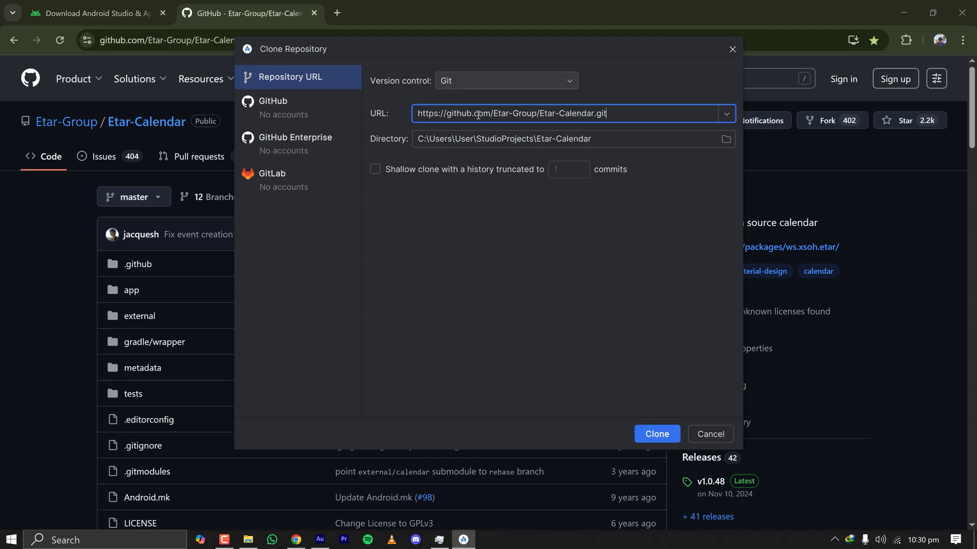
{"action": "left_click", "coordinate": [726, 139]}
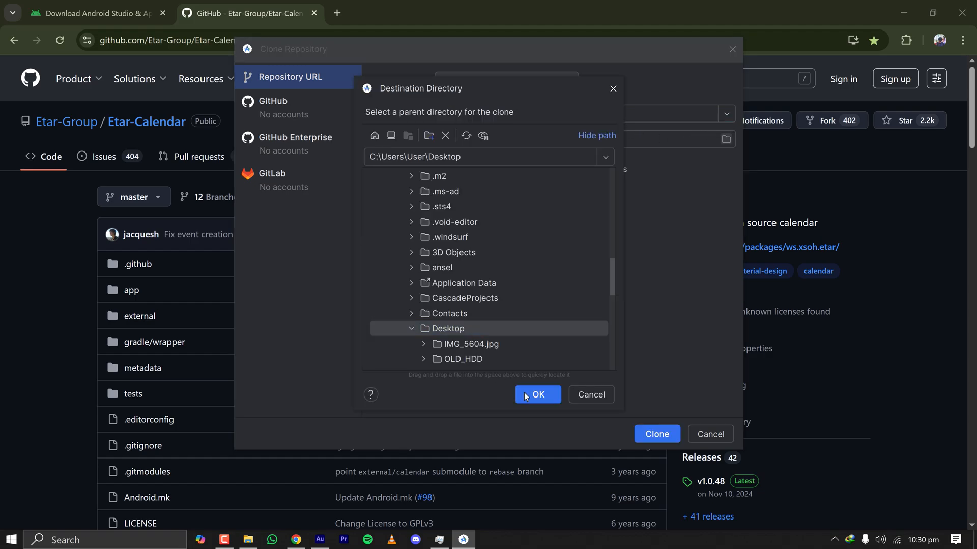
{"action": "left_click", "coordinate": [537, 395]}
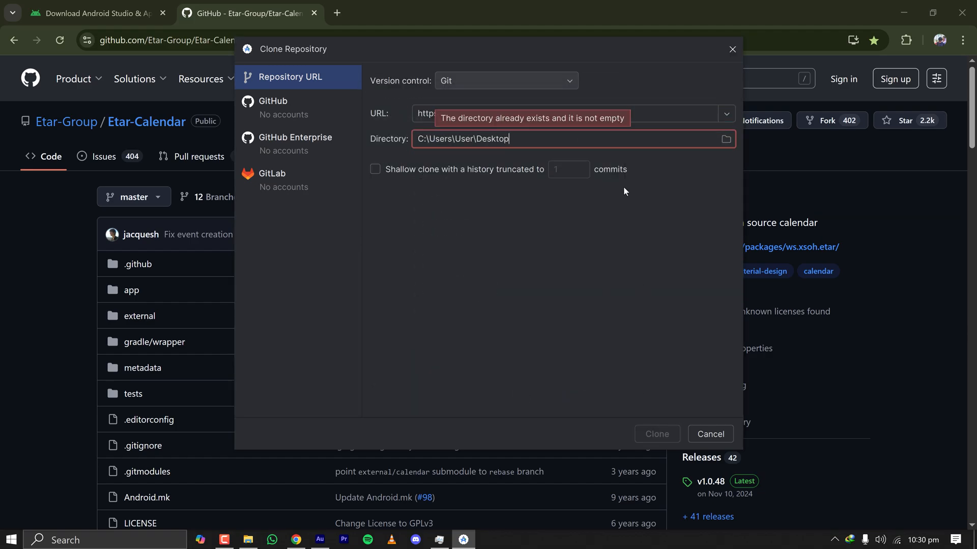
{"action": "type", "text": "\\"}
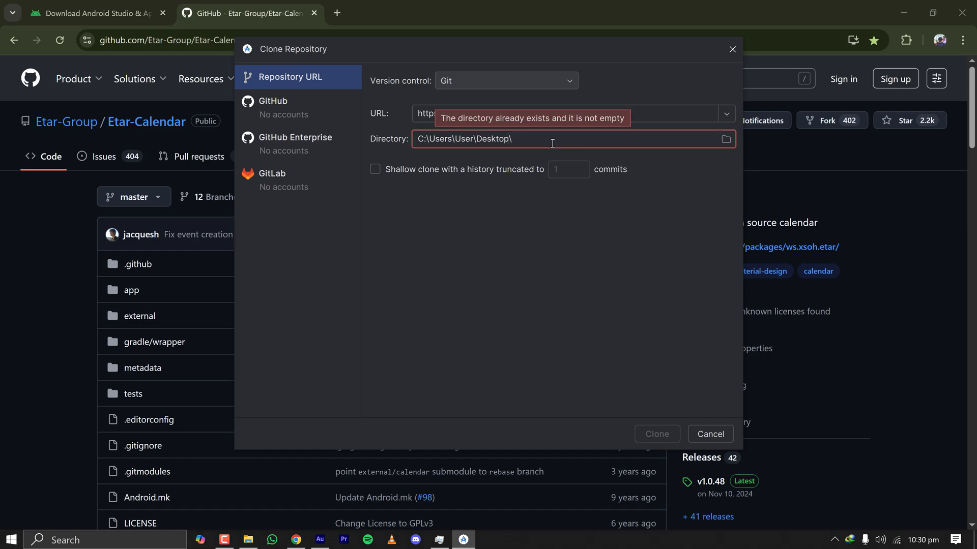
{"action": "type", "text": "demoAndroid"}
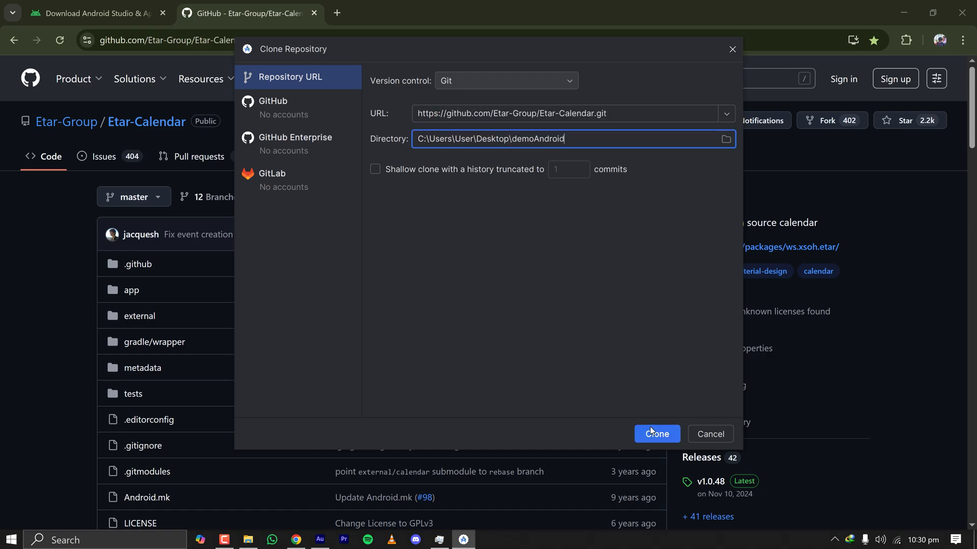
{"action": "left_click", "coordinate": [656, 435]}
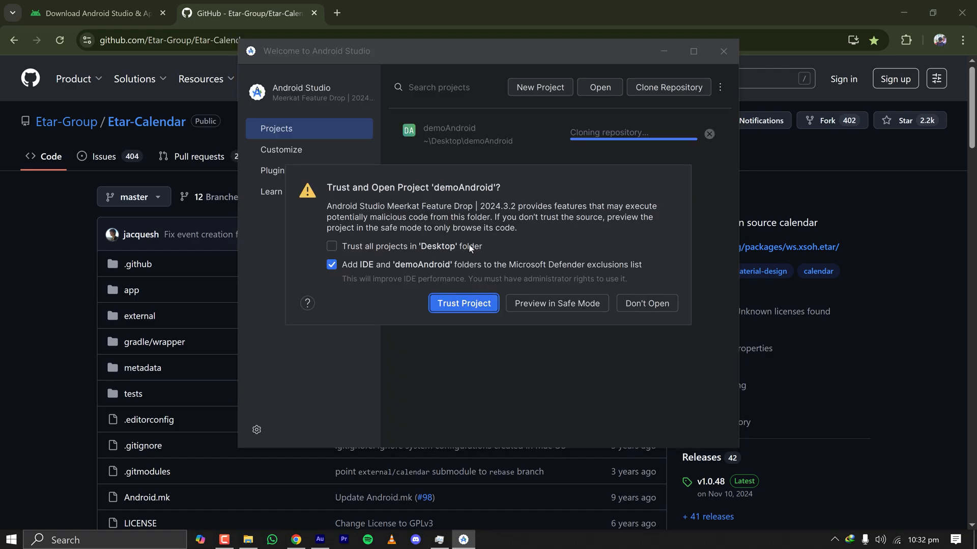
{"action": "mouse_move", "coordinate": [464, 309]}
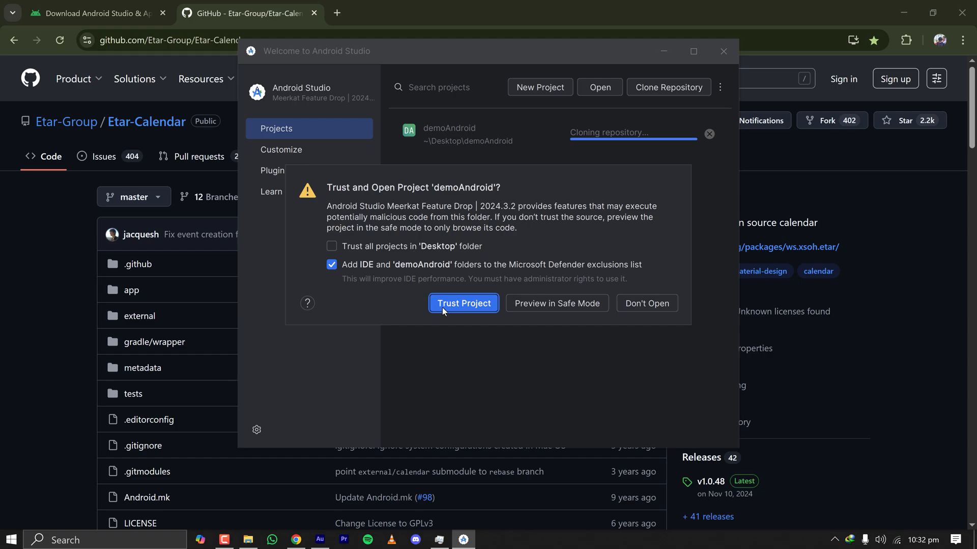
- Trust the cloned project, allow adb through the firewall and show the Gradle sync output in the Build window
{"action": "left_click", "coordinate": [462, 303]}
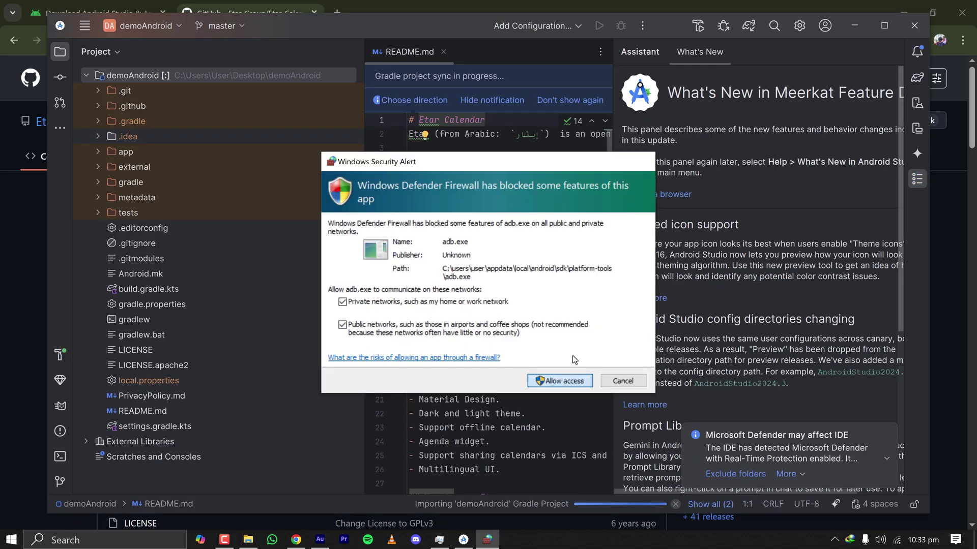
{"action": "left_click", "coordinate": [559, 380]}
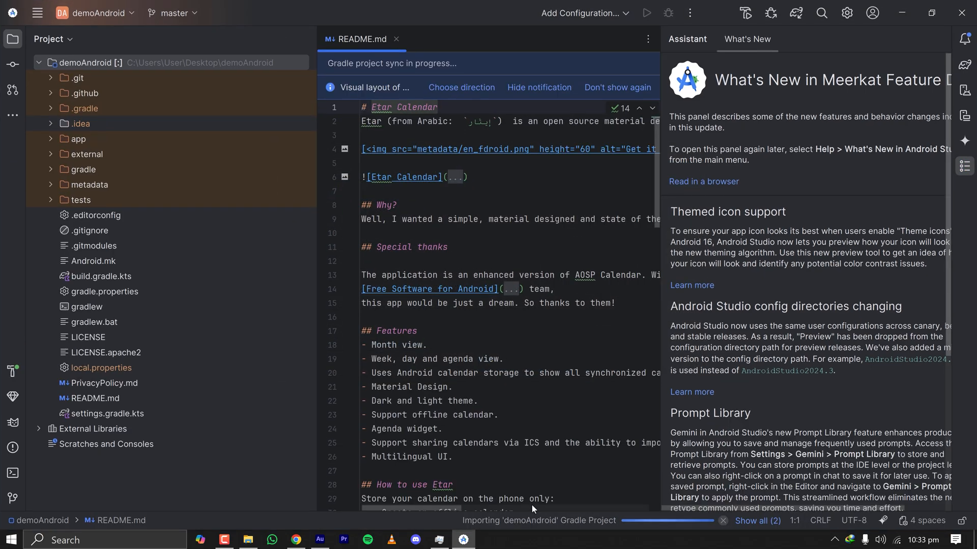
{"action": "mouse_move", "coordinate": [582, 528]}
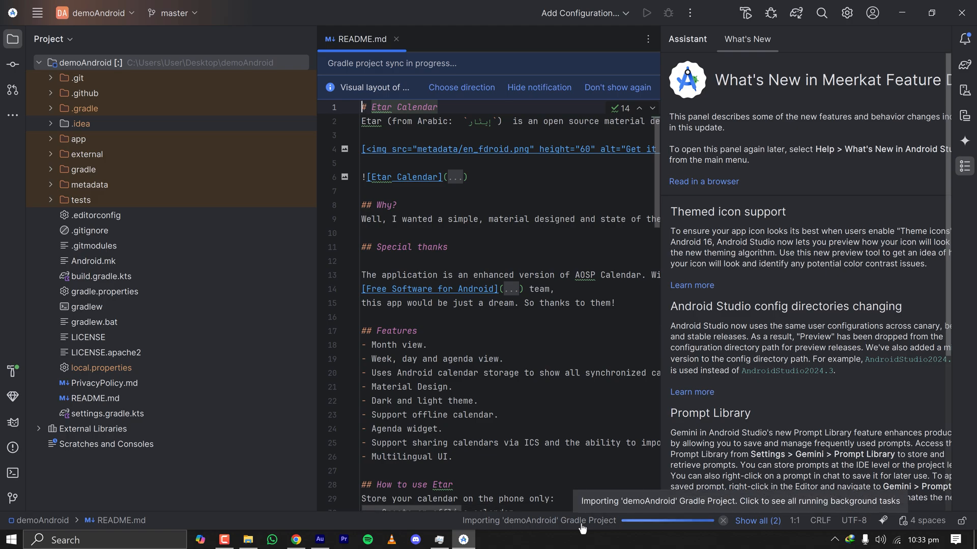
{"action": "mouse_move", "coordinate": [226, 490]}
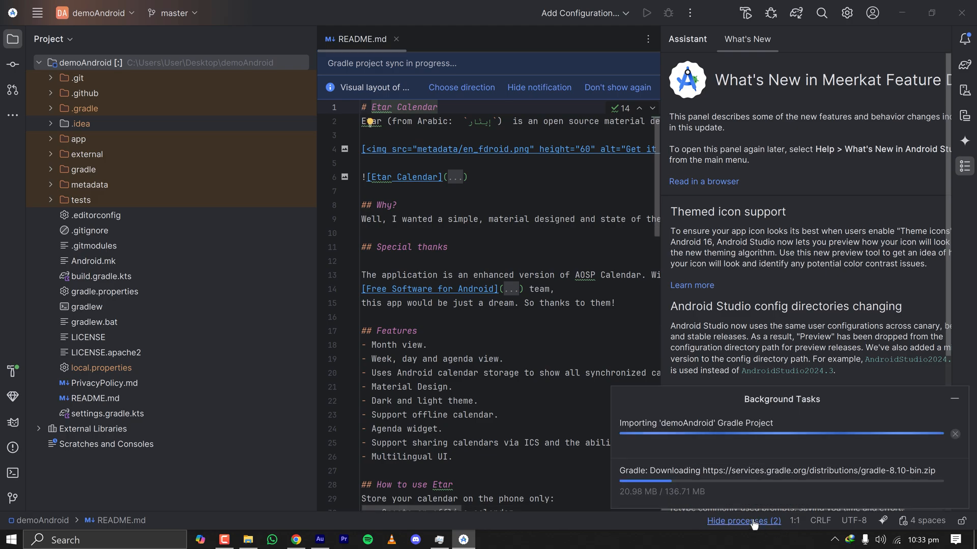
{"action": "mouse_move", "coordinate": [876, 421]}
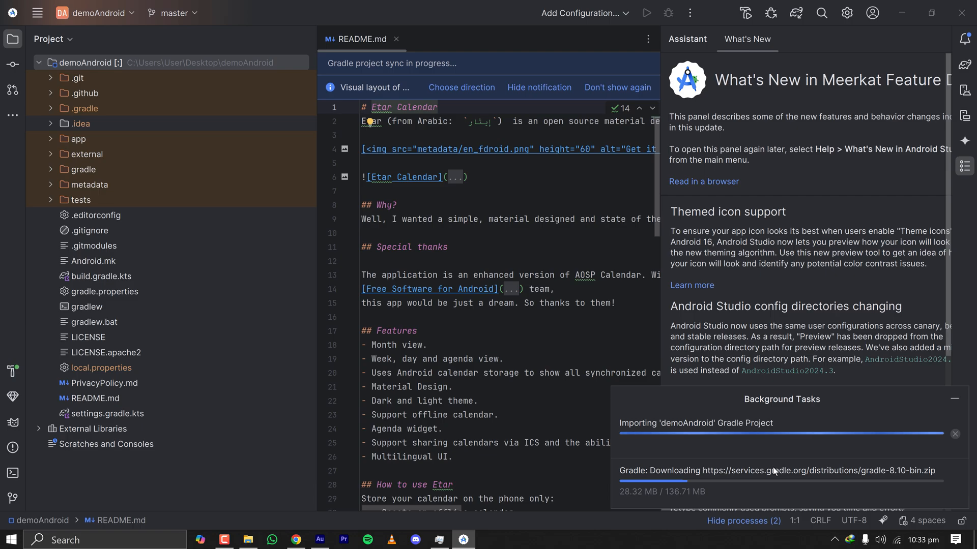
{"action": "mouse_move", "coordinate": [689, 271]}
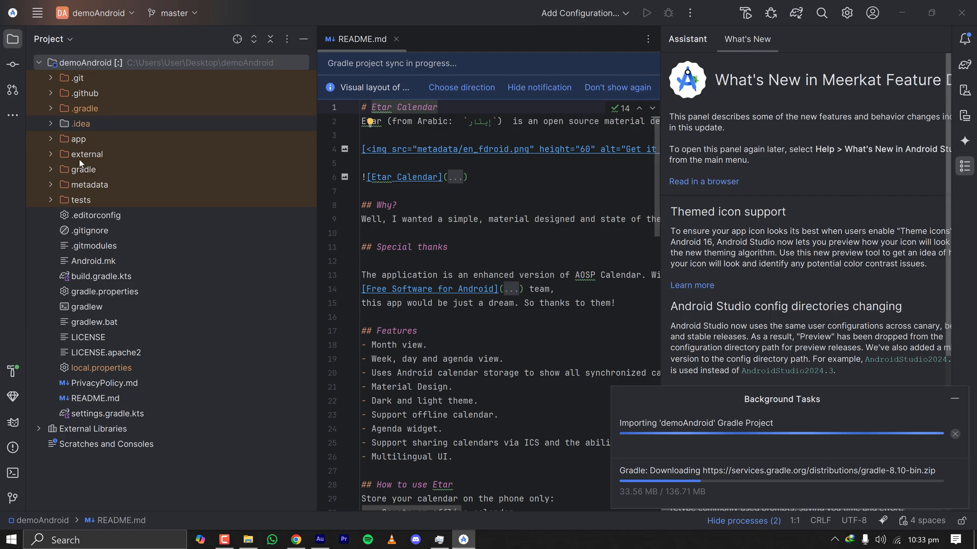
{"action": "mouse_move", "coordinate": [12, 423]}
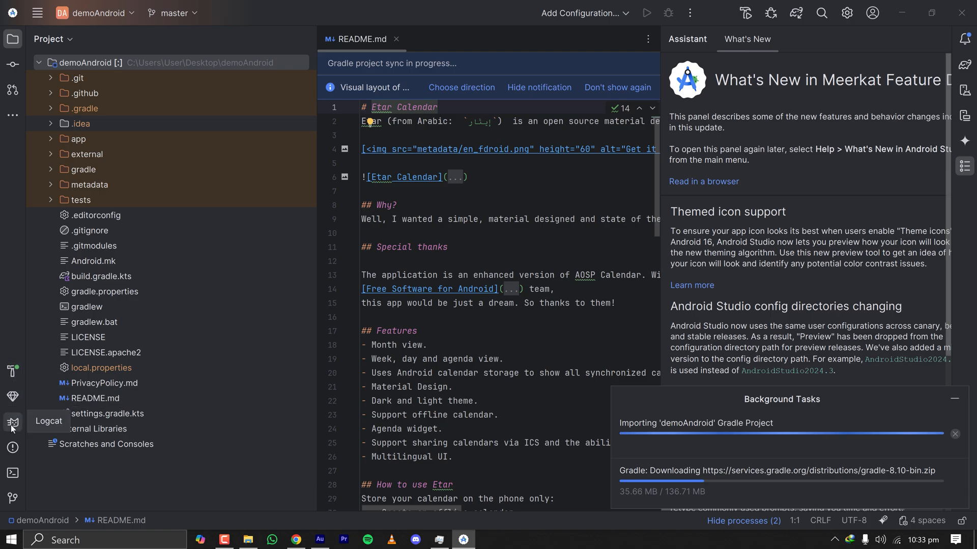
{"action": "left_click", "coordinate": [38, 12]}
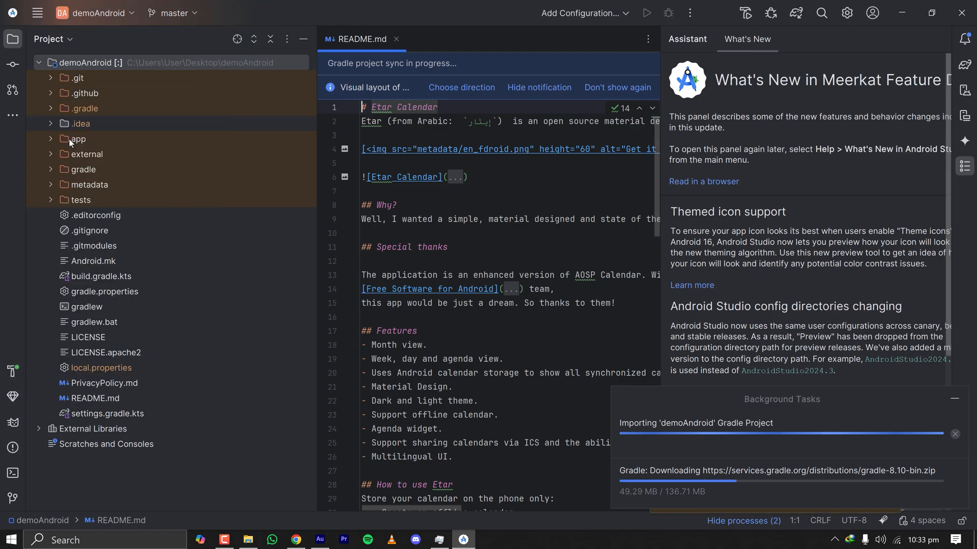
{"action": "left_click", "coordinate": [12, 372]}
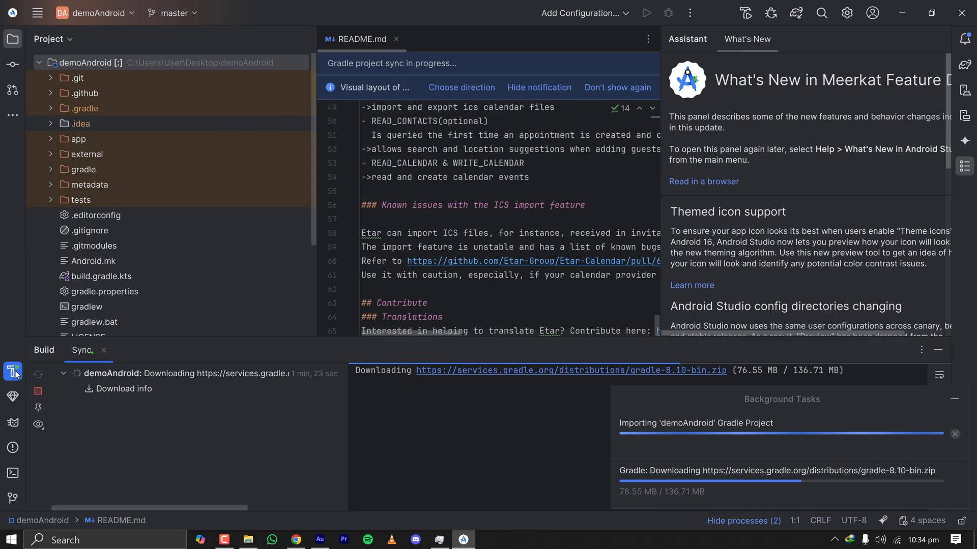
{"action": "mouse_move", "coordinate": [333, 11]}
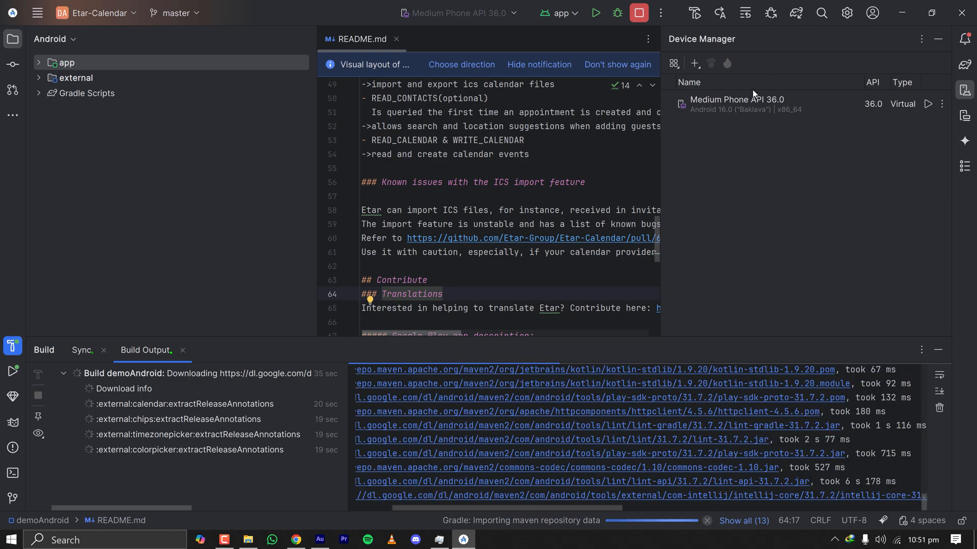
- Select the Medium Phone API 36.0 virtual device as the run target
{"action": "left_click", "coordinate": [747, 104]}
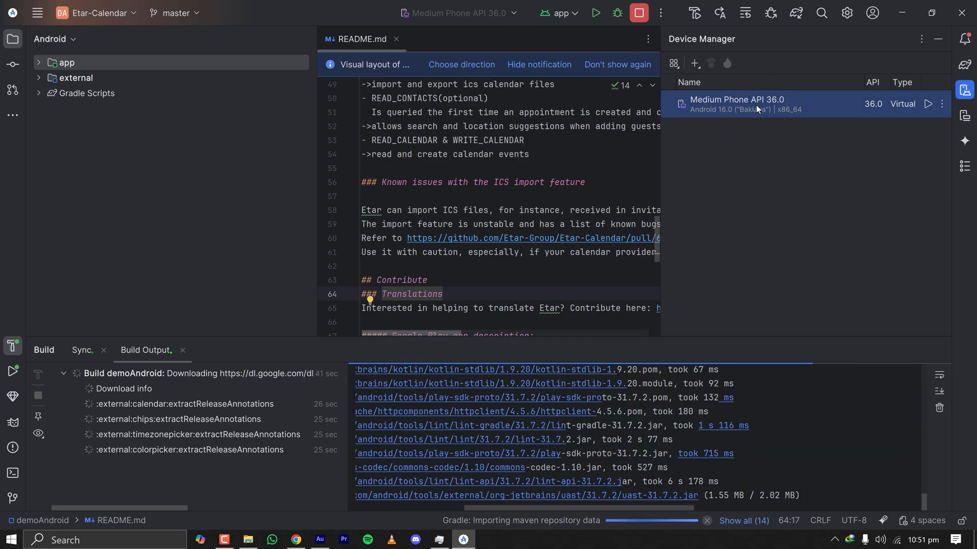
{"action": "mouse_move", "coordinate": [964, 114]}
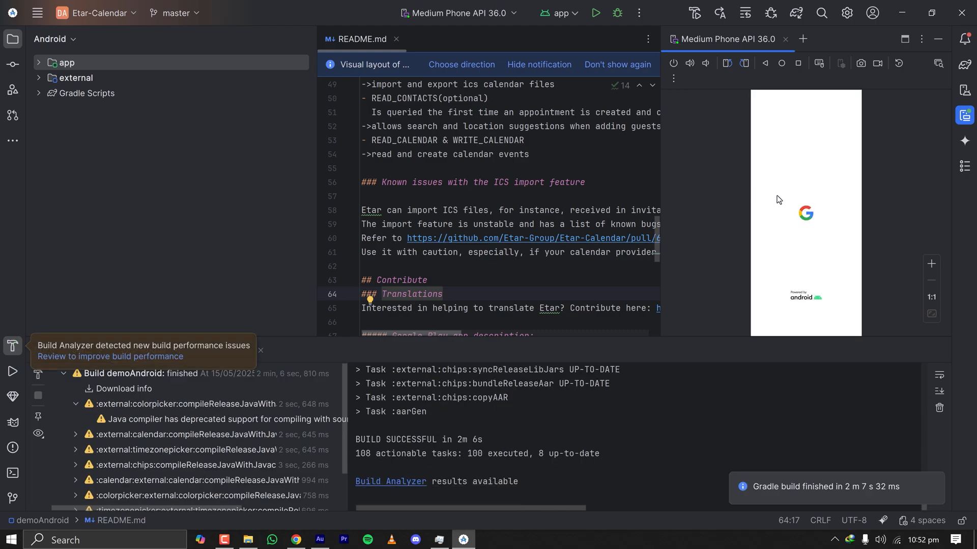
{"action": "mouse_move", "coordinate": [802, 484]}
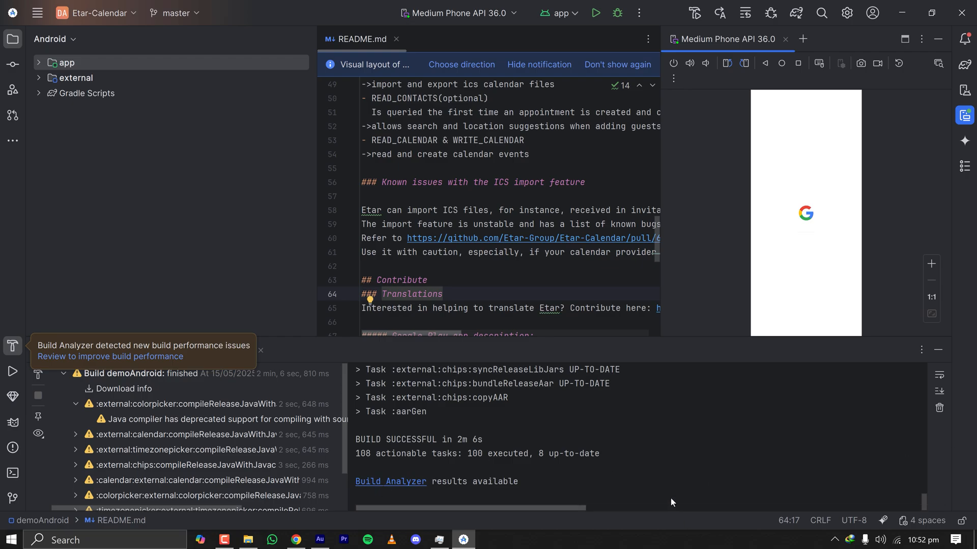
{"action": "mouse_move", "coordinate": [965, 12]}
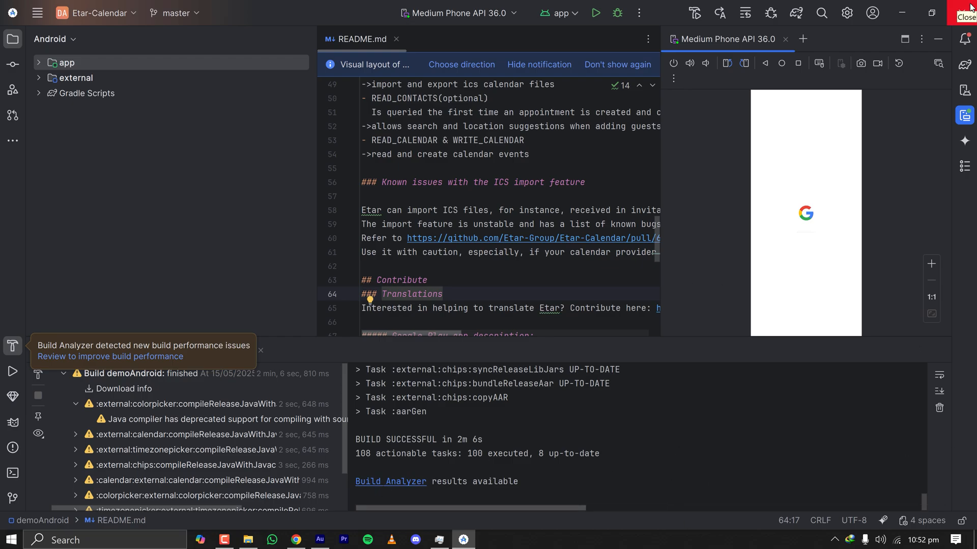
{"action": "mouse_move", "coordinate": [212, 367]}
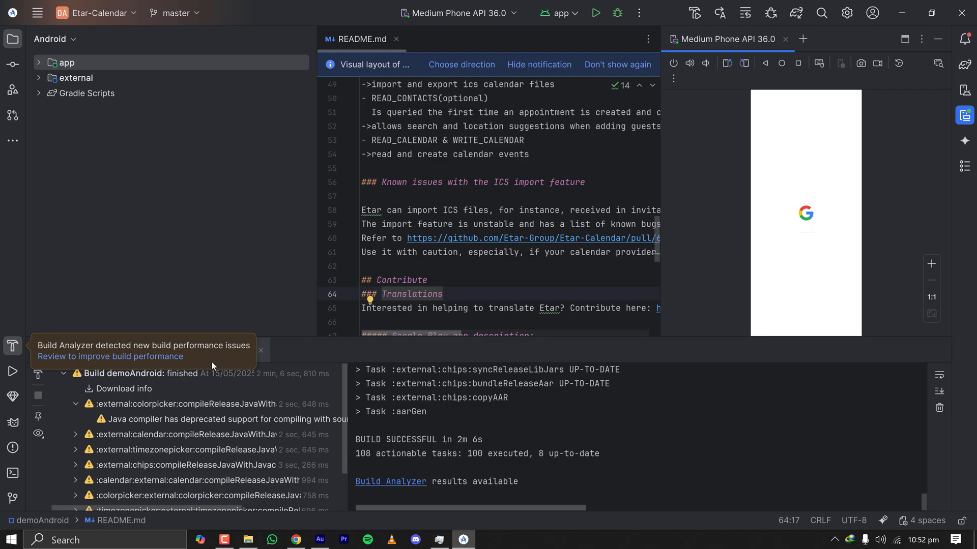
{"action": "mouse_move", "coordinate": [813, 231]}
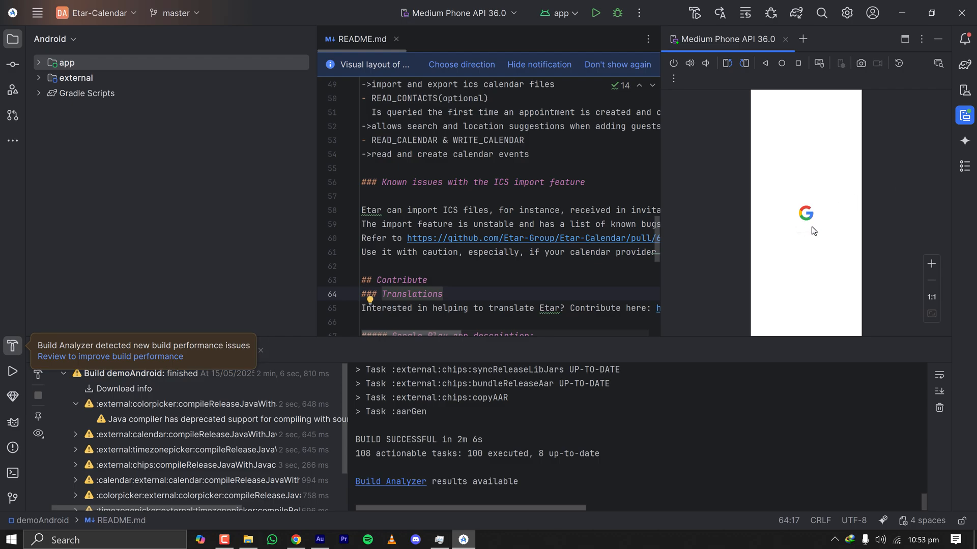
{"action": "mouse_move", "coordinate": [595, 23]}
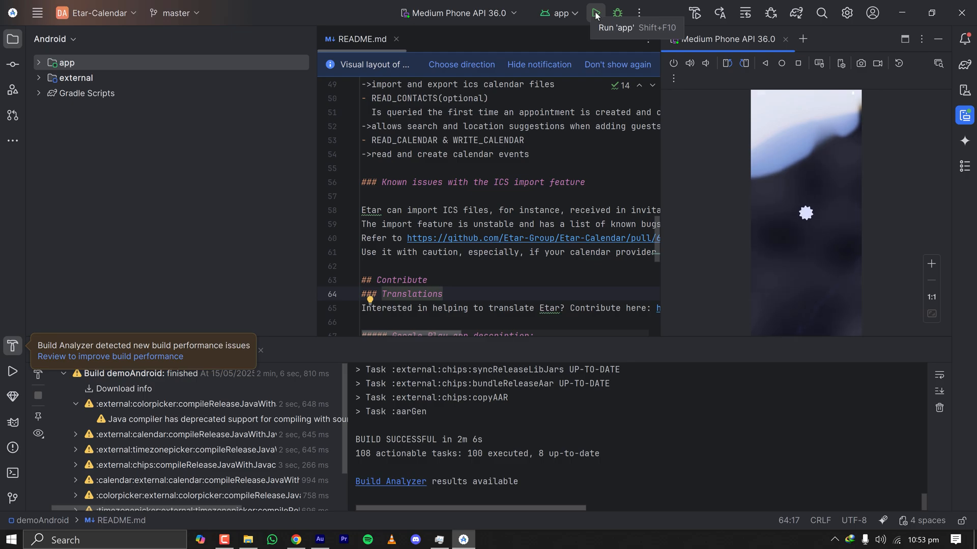
- Run the 'app' configuration on the Medium Phone emulator
{"action": "left_click", "coordinate": [595, 12]}
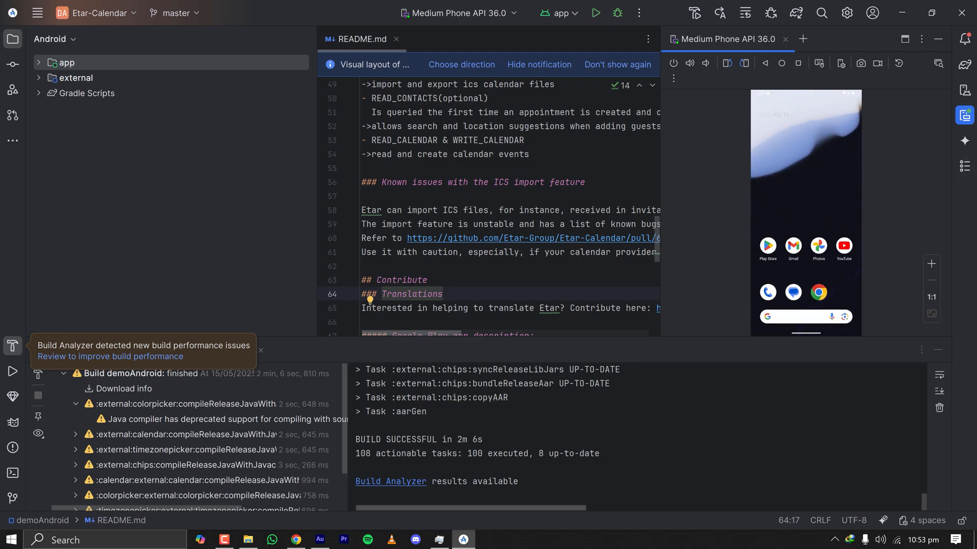
{"action": "mouse_move", "coordinate": [595, 12]}
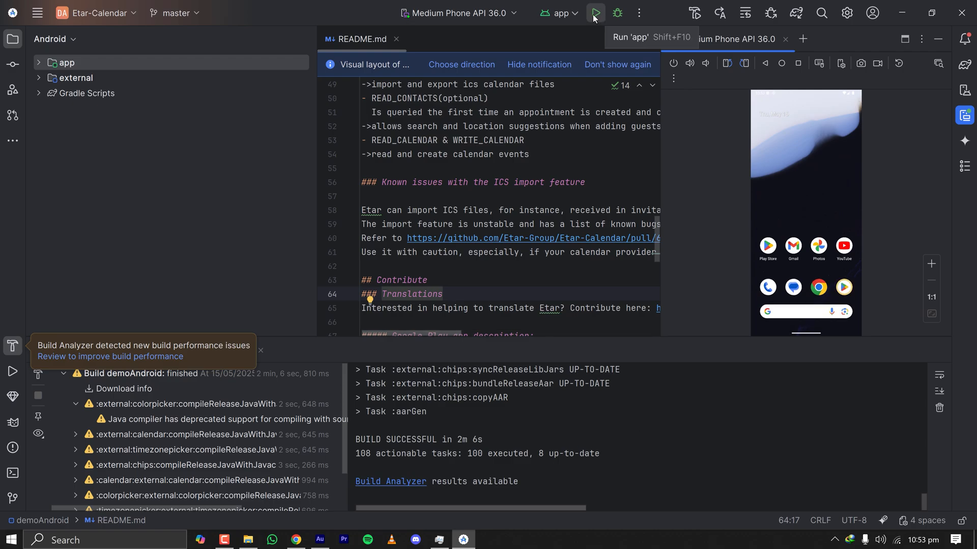
{"action": "left_click", "coordinate": [594, 12]}
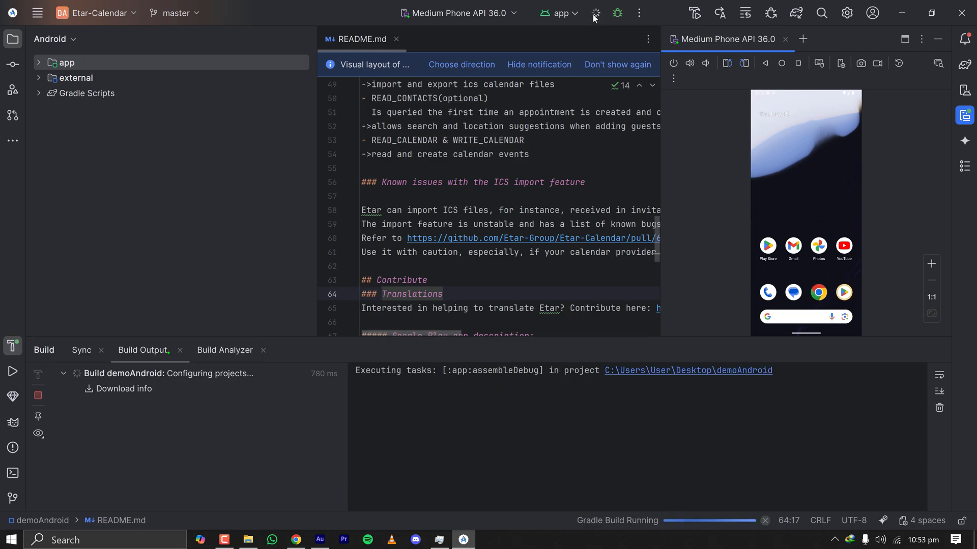
{"action": "left_click", "coordinate": [595, 12]}
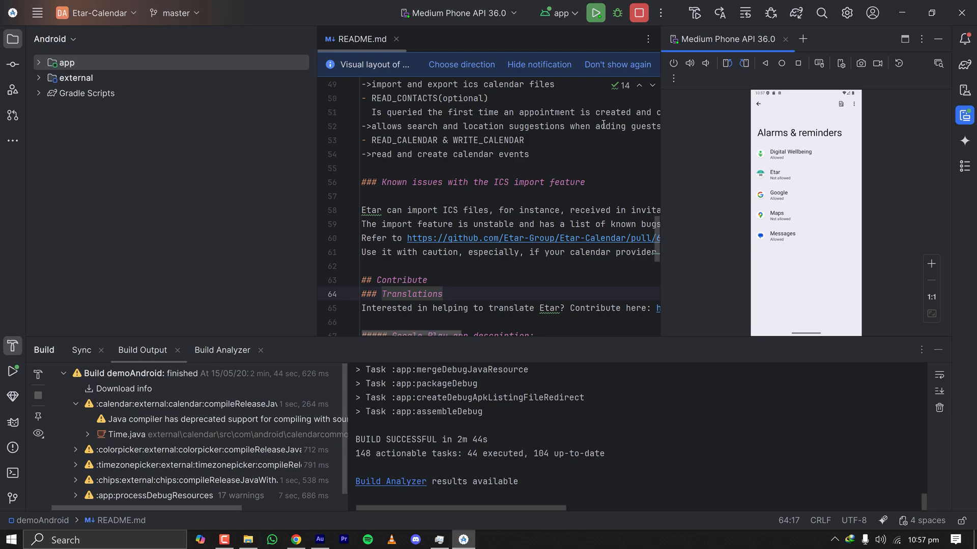
{"action": "mouse_move", "coordinate": [722, 91]}
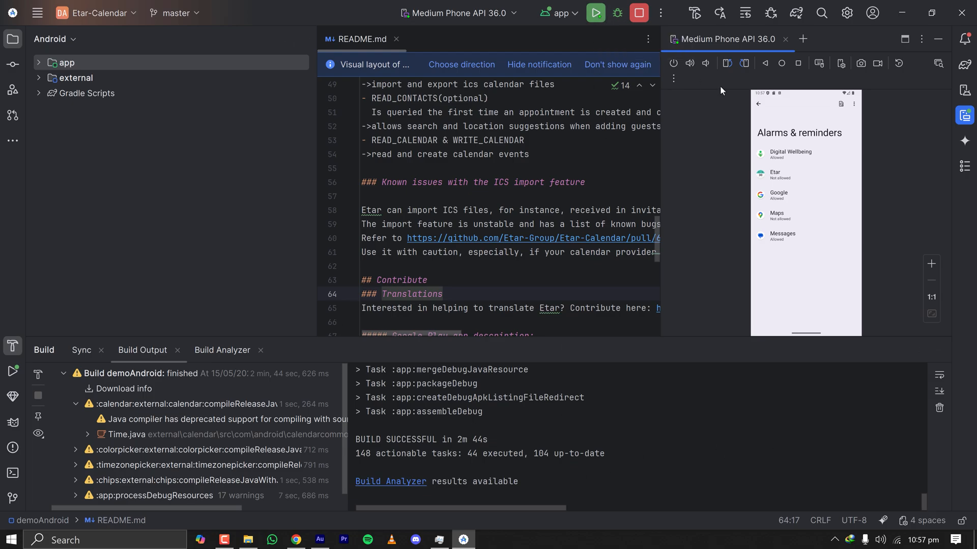
{"action": "mouse_move", "coordinate": [796, 181]}
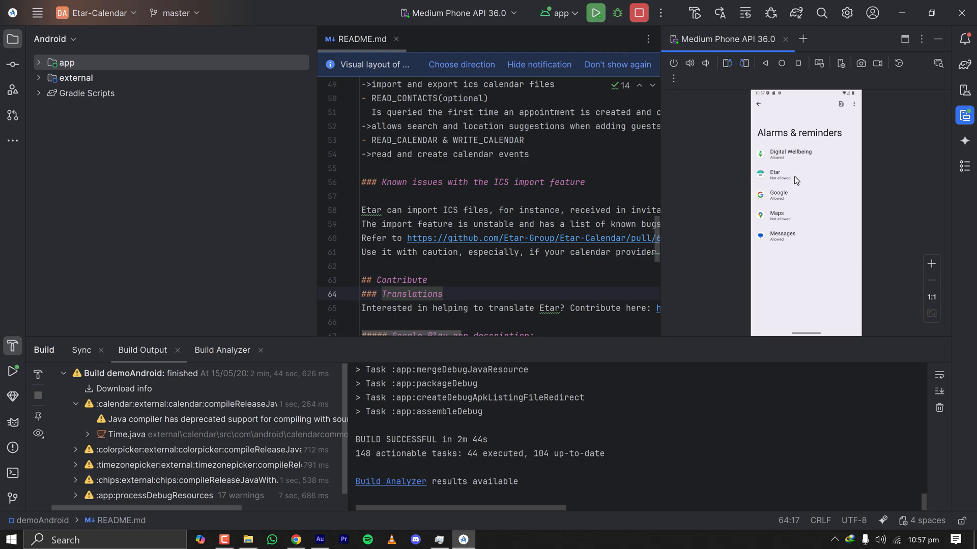
{"action": "mouse_move", "coordinate": [792, 172]}
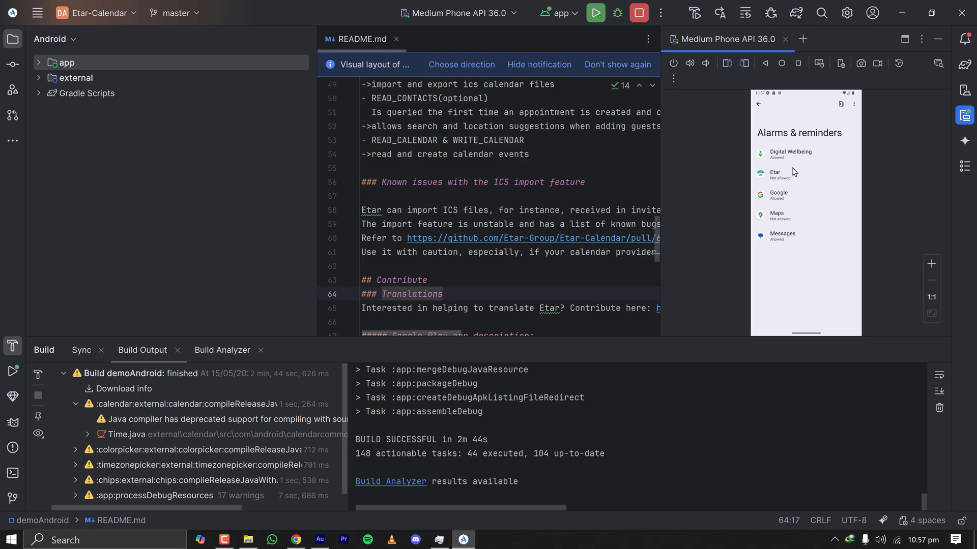
{"action": "mouse_move", "coordinate": [801, 179]}
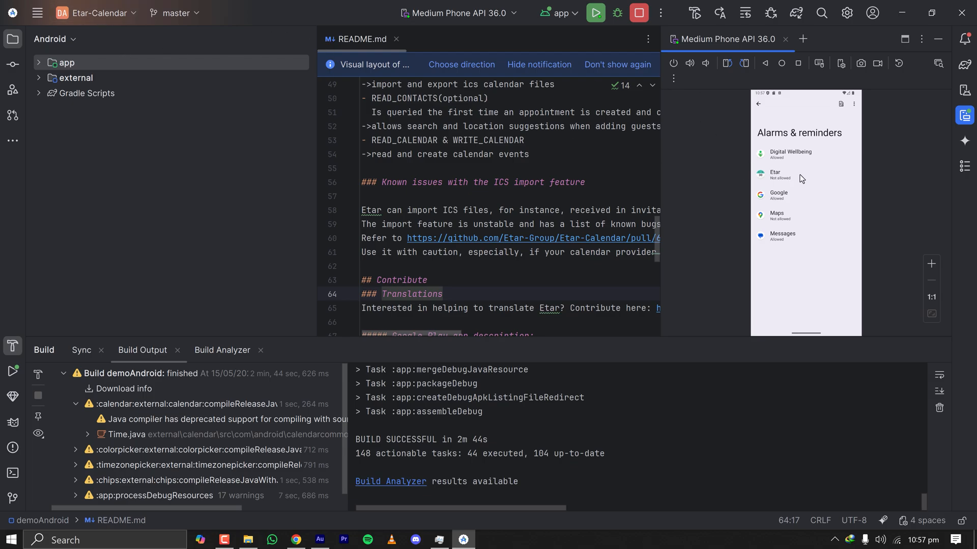
- Grant Etar alarms/reminders and calendar permissions, then reach the app's Settings page
{"action": "left_click", "coordinate": [775, 174]}
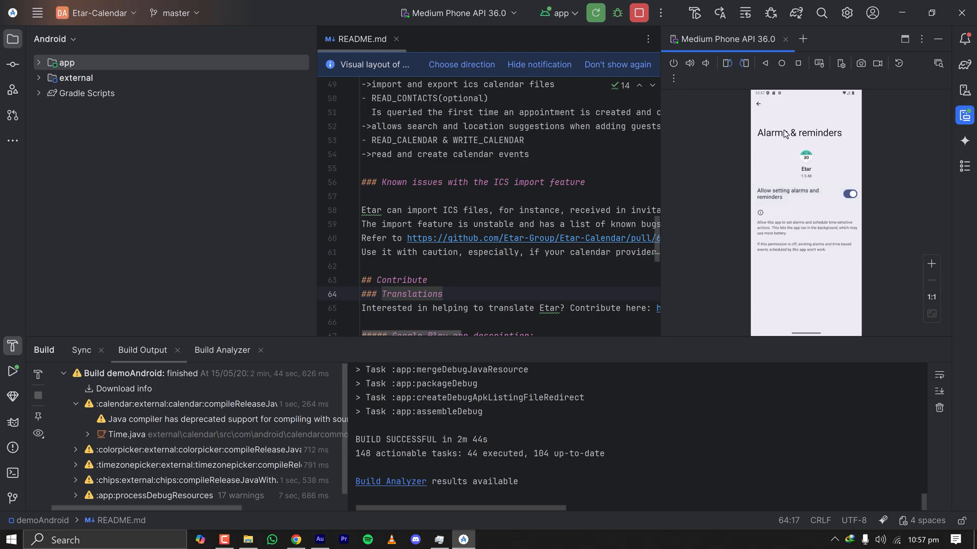
{"action": "left_click", "coordinate": [757, 104]}
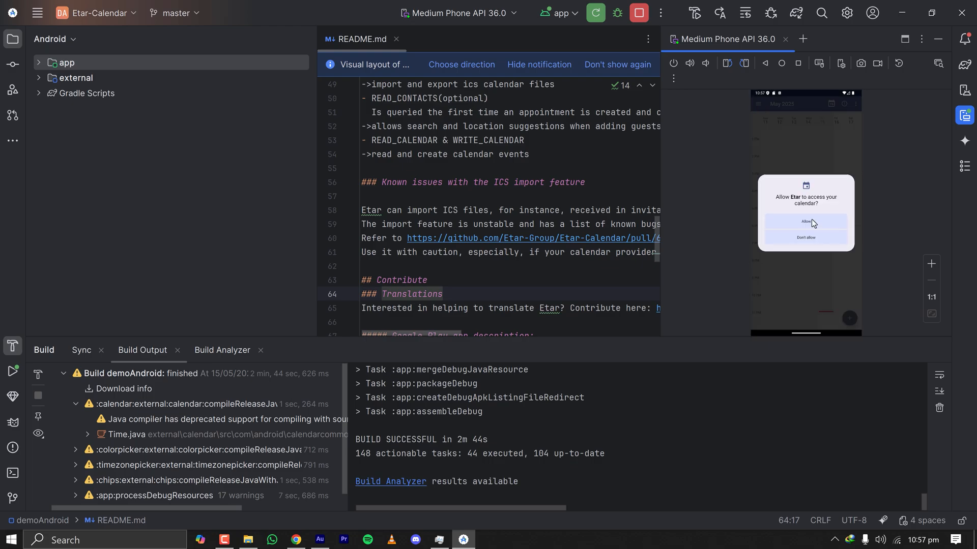
{"action": "left_click", "coordinate": [806, 222]}
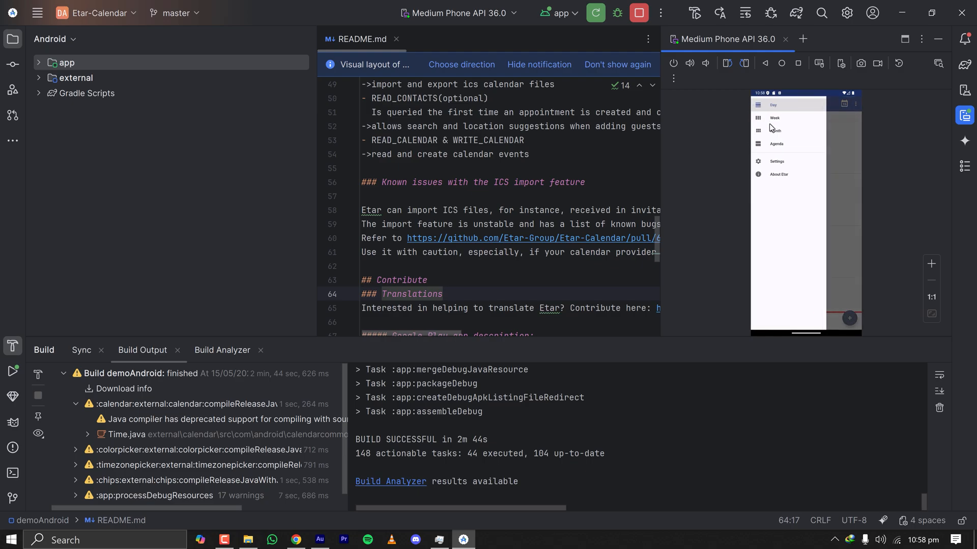
{"action": "left_click", "coordinate": [776, 144]}
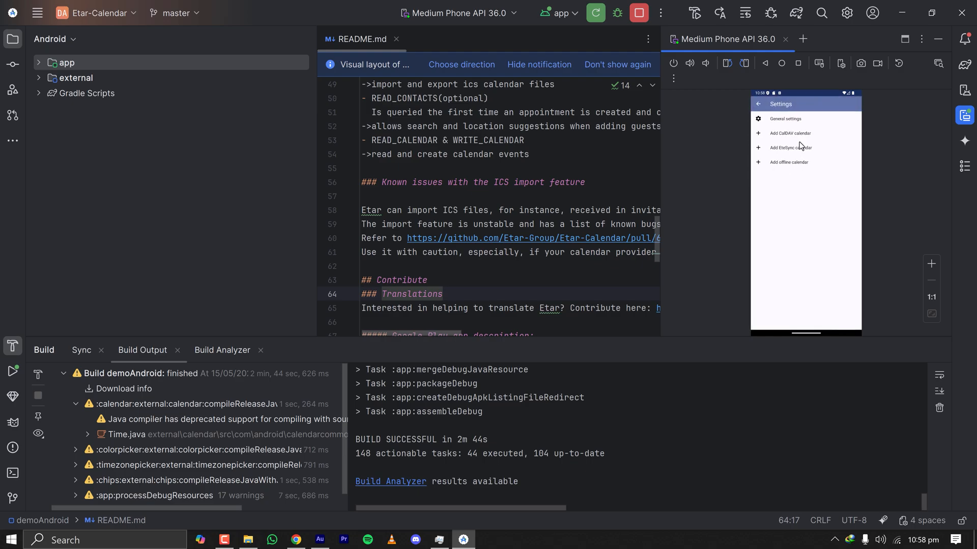
{"action": "mouse_move", "coordinate": [566, 177]}
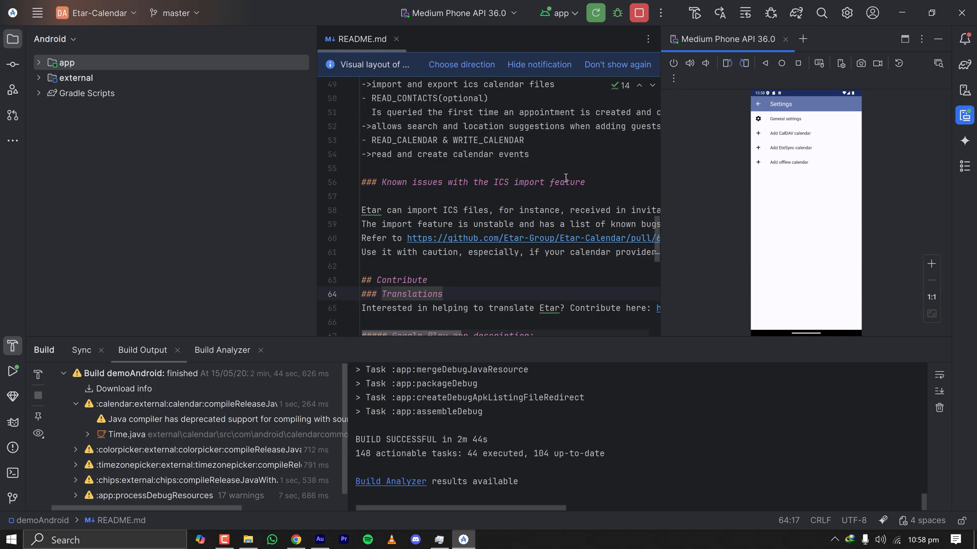
{"action": "mouse_move", "coordinate": [650, 232]}
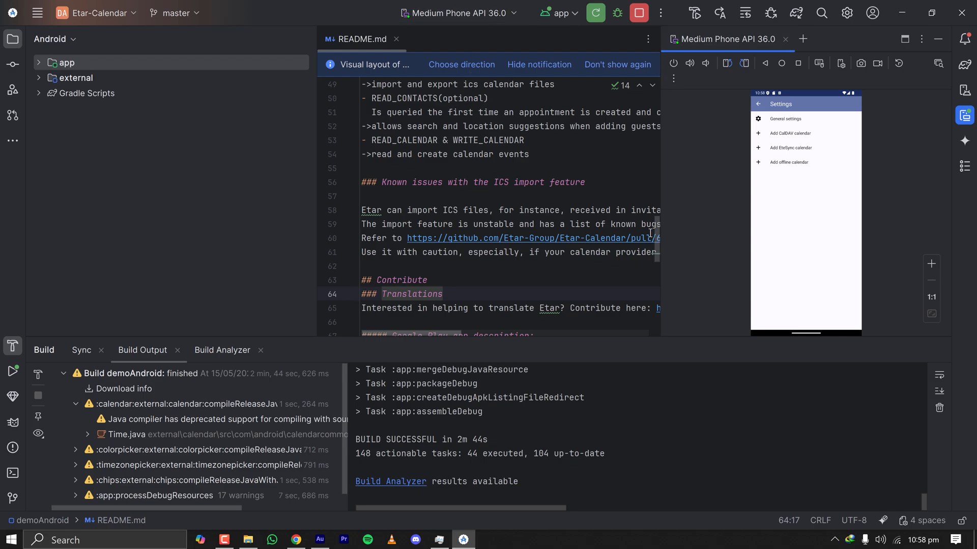
- Return to the agenda view and relaunch Etar from the emulator home screen
{"action": "left_click", "coordinate": [757, 103]}
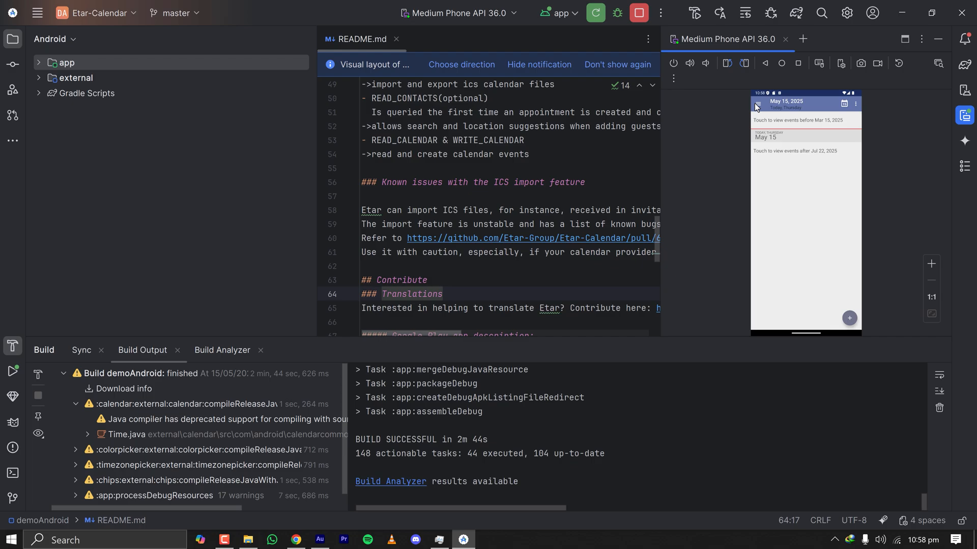
{"action": "mouse_move", "coordinate": [809, 267]}
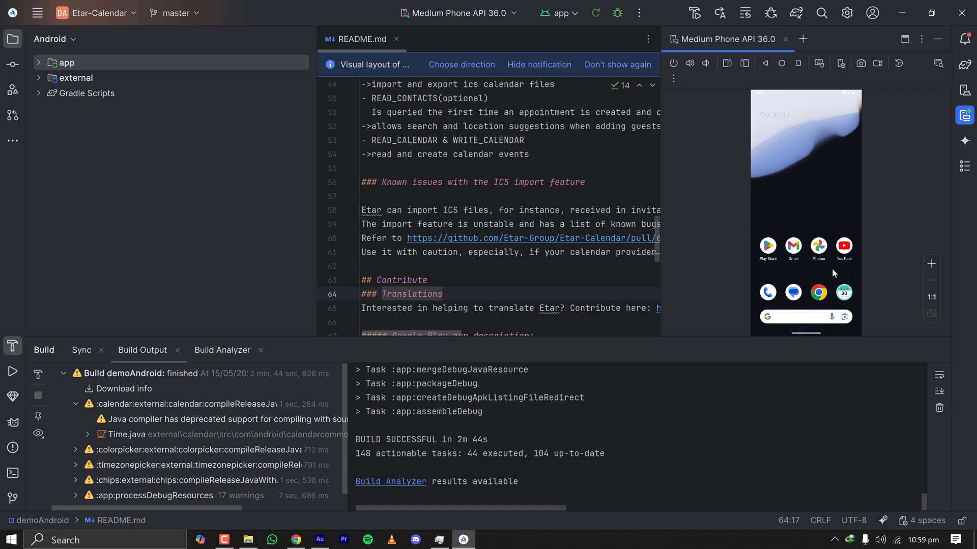
{"action": "left_click", "coordinate": [595, 12]}
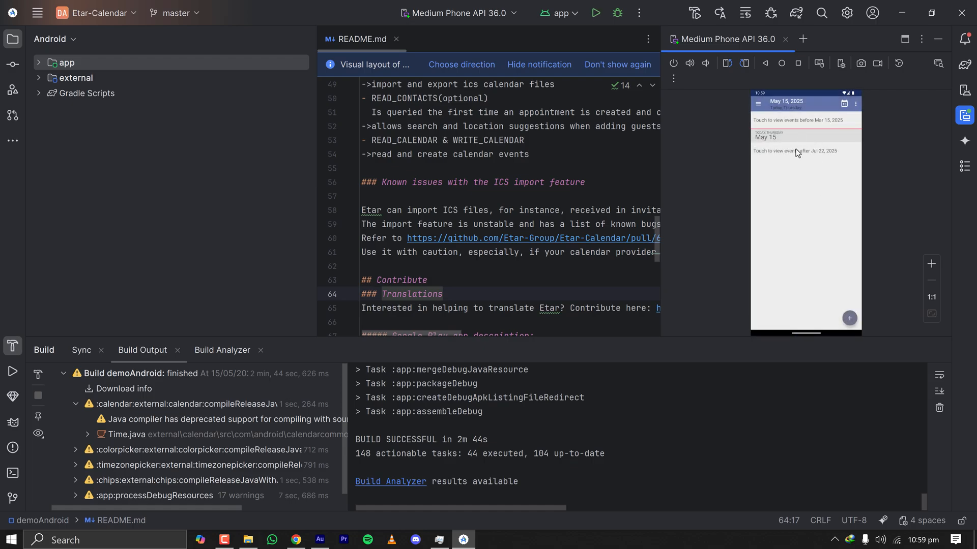
{"action": "mouse_move", "coordinate": [839, 132]}
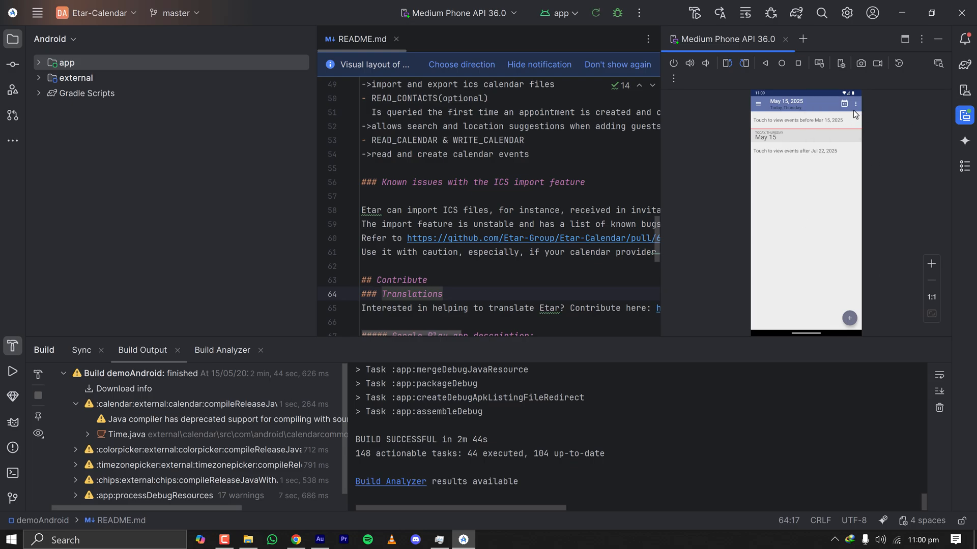
{"action": "mouse_move", "coordinate": [674, 63]}
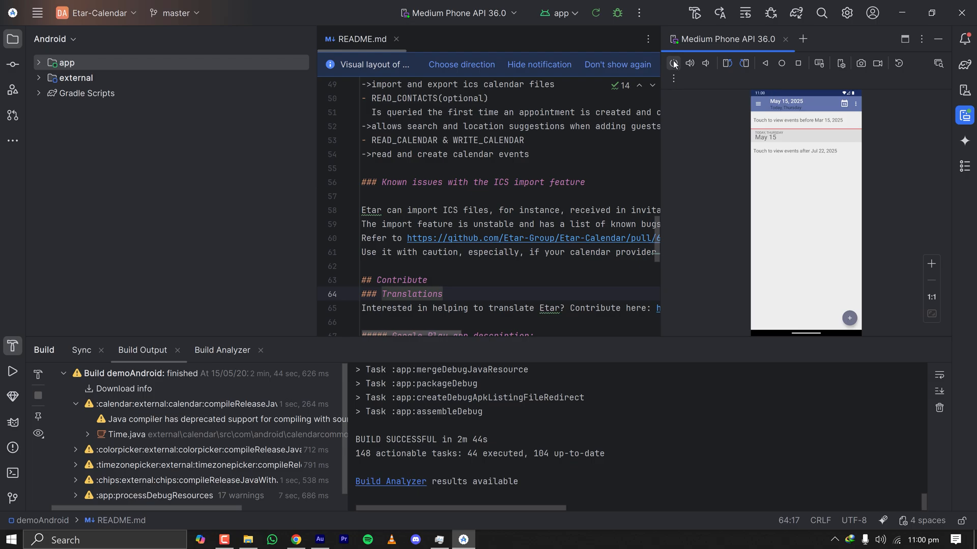
{"action": "left_click", "coordinate": [673, 63]}
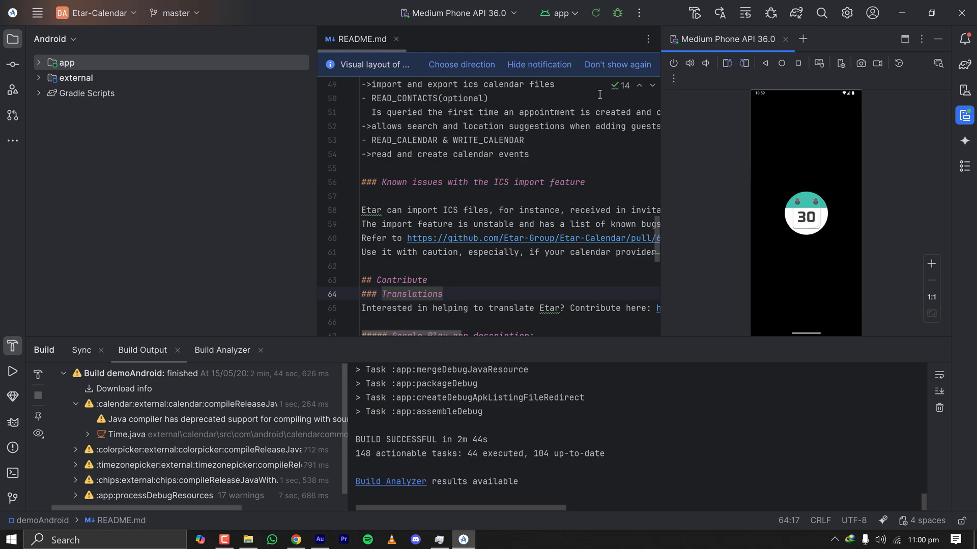
{"action": "mouse_move", "coordinate": [478, 411]}
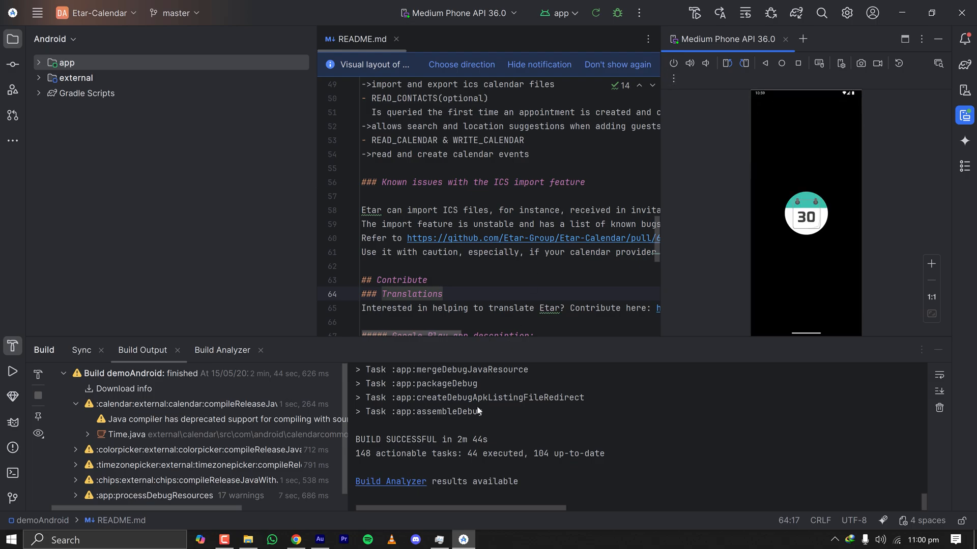